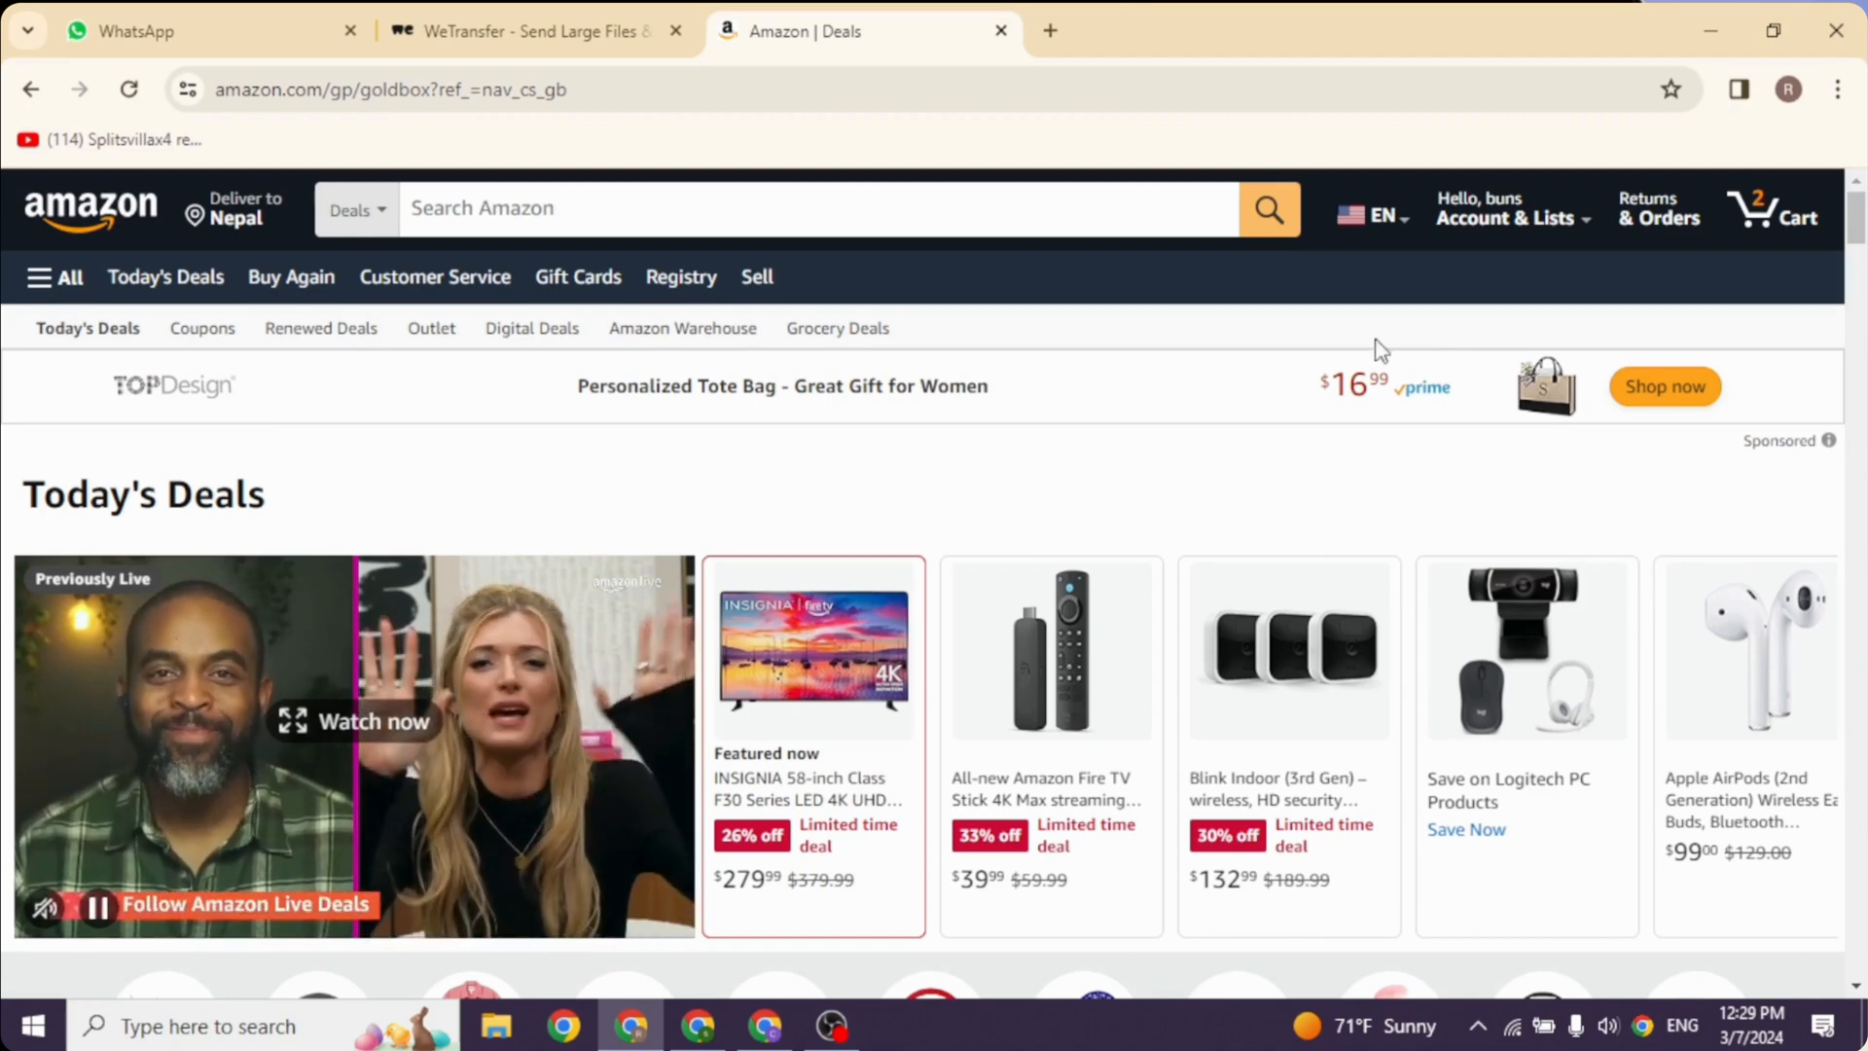
{"action": "mouse_move", "coordinate": [1509, 208]}
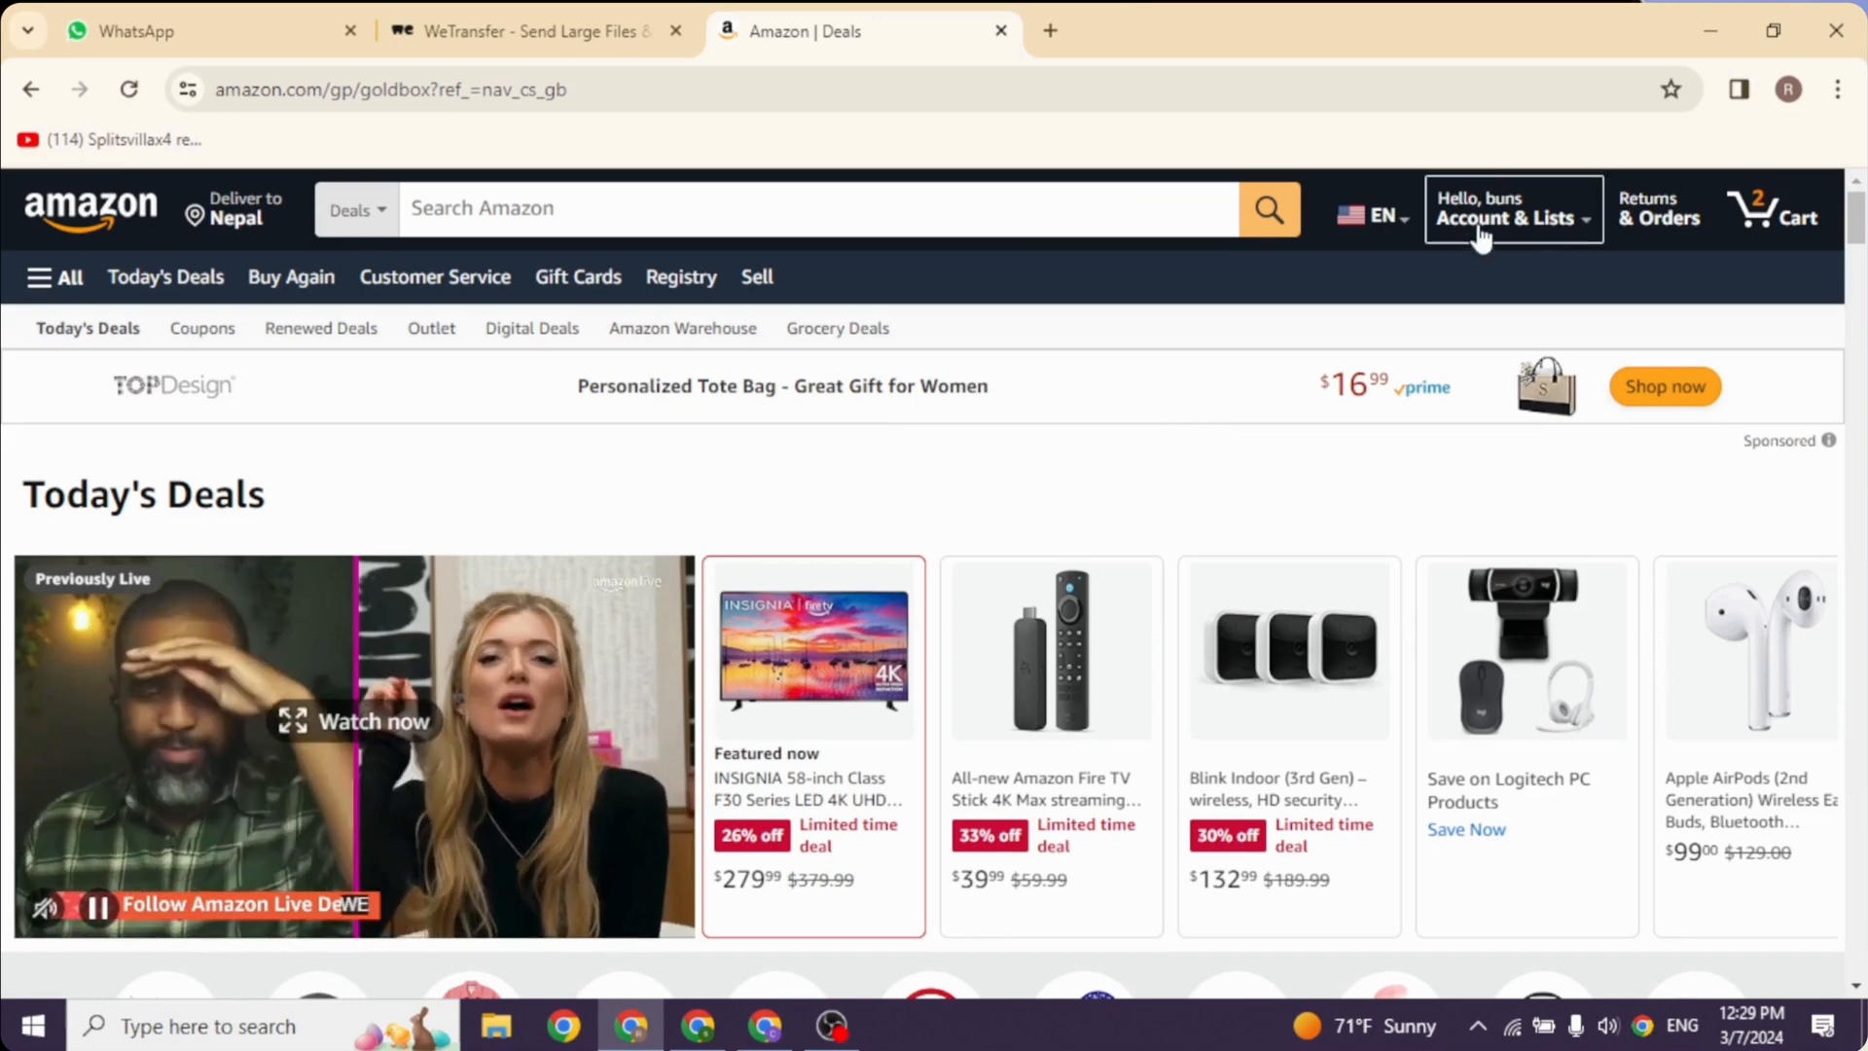
- Go to Your Account overview from the Account & Lists menu
{"action": "left_click", "coordinate": [1503, 217]}
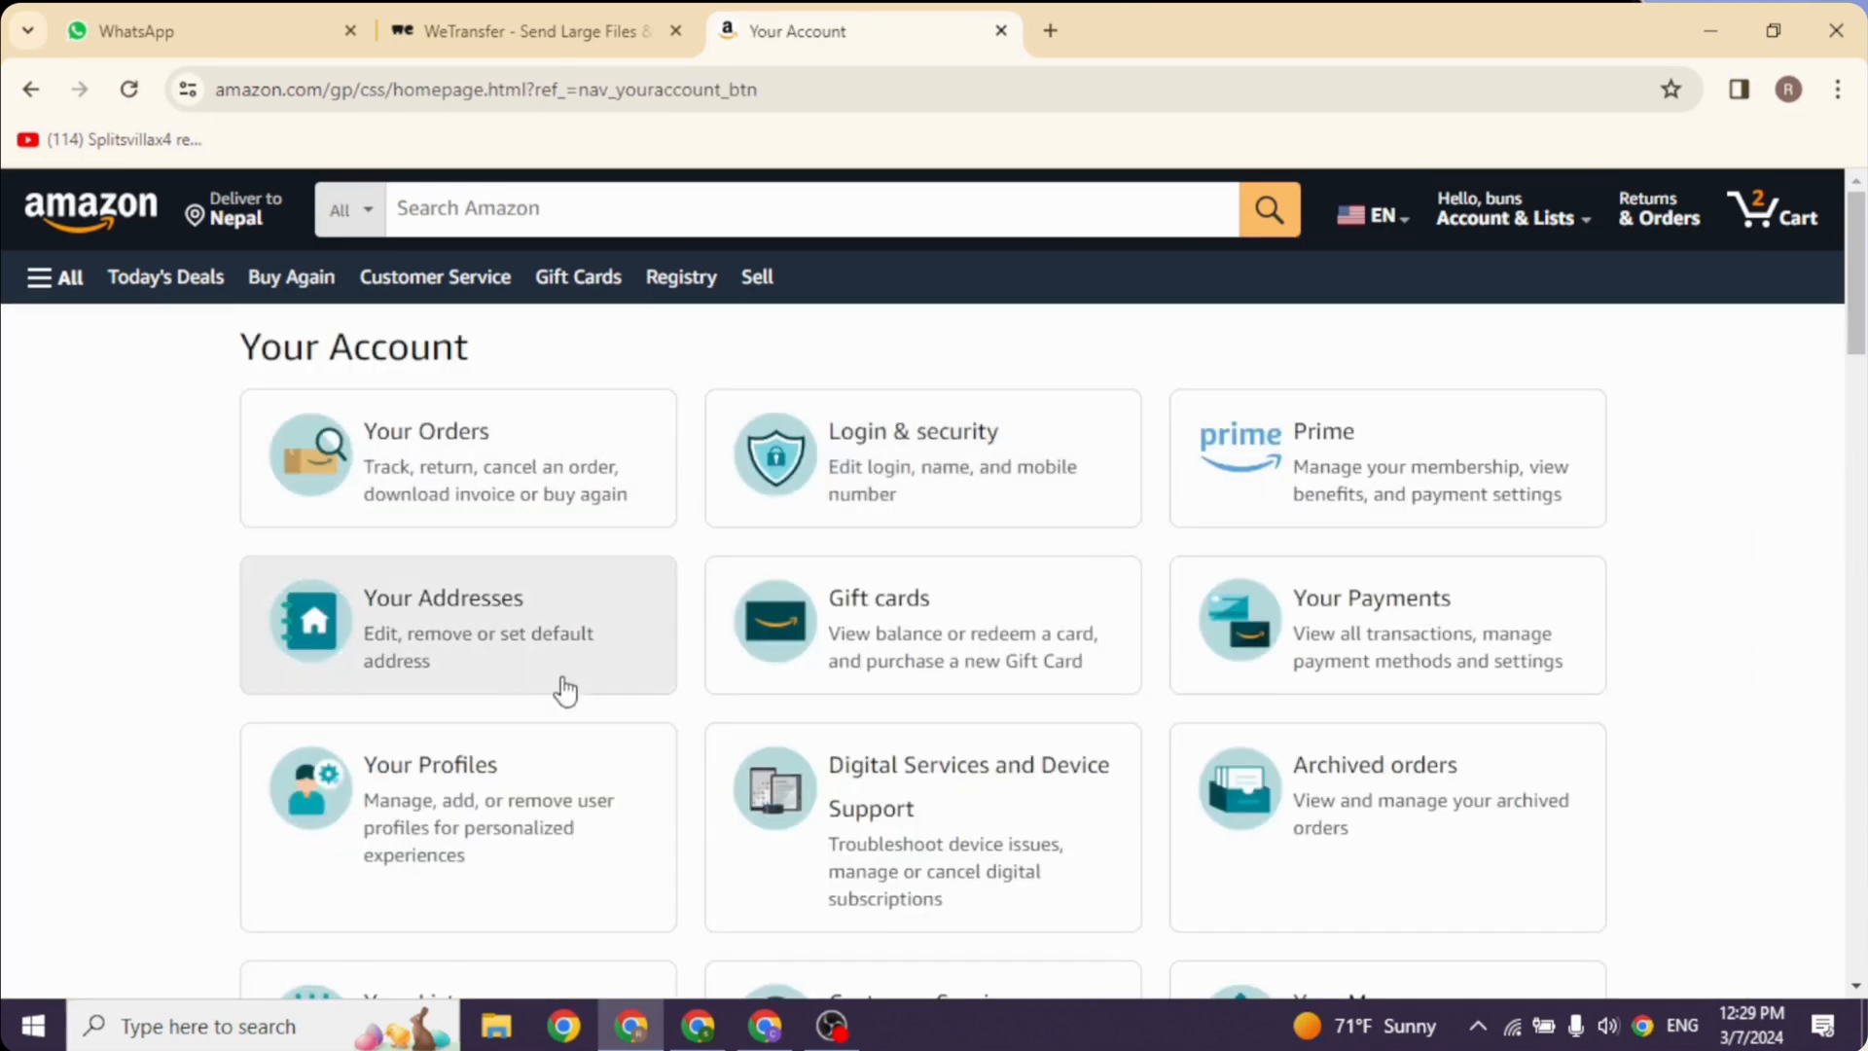
{"action": "mouse_move", "coordinate": [969, 790]}
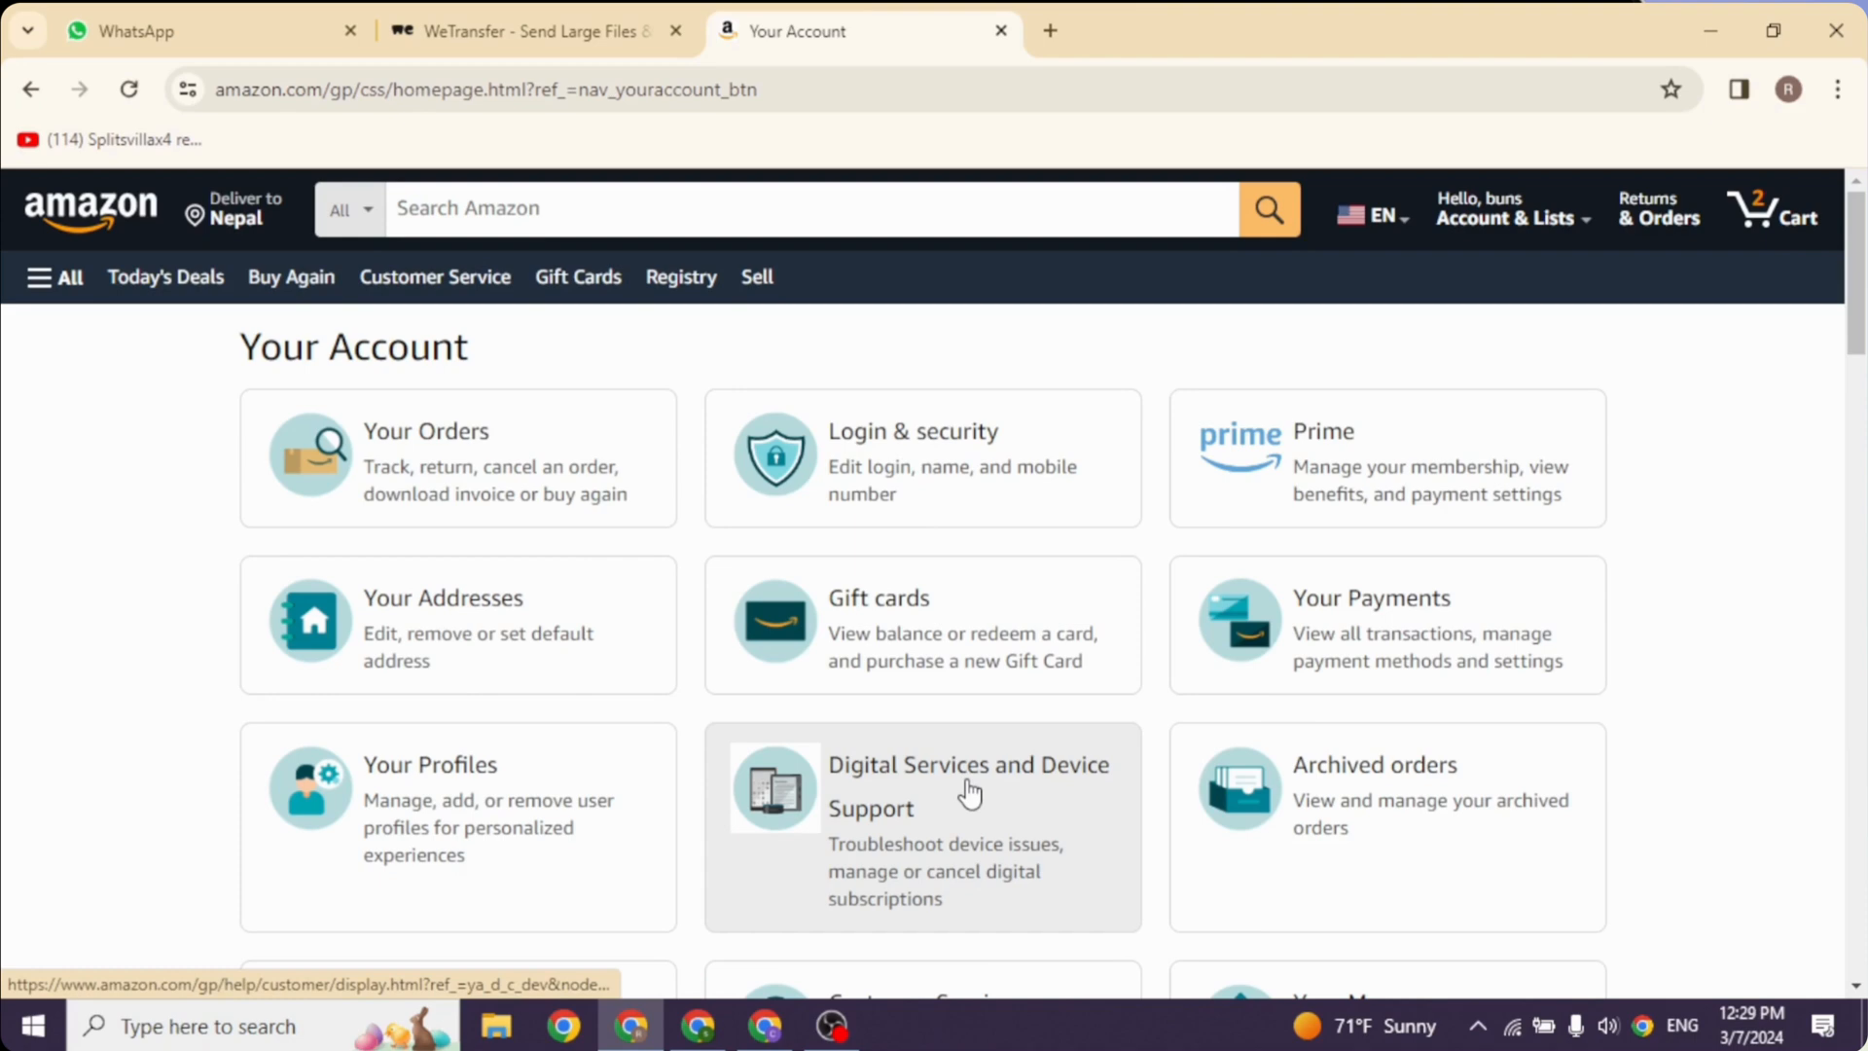
{"action": "mouse_move", "coordinate": [965, 720]}
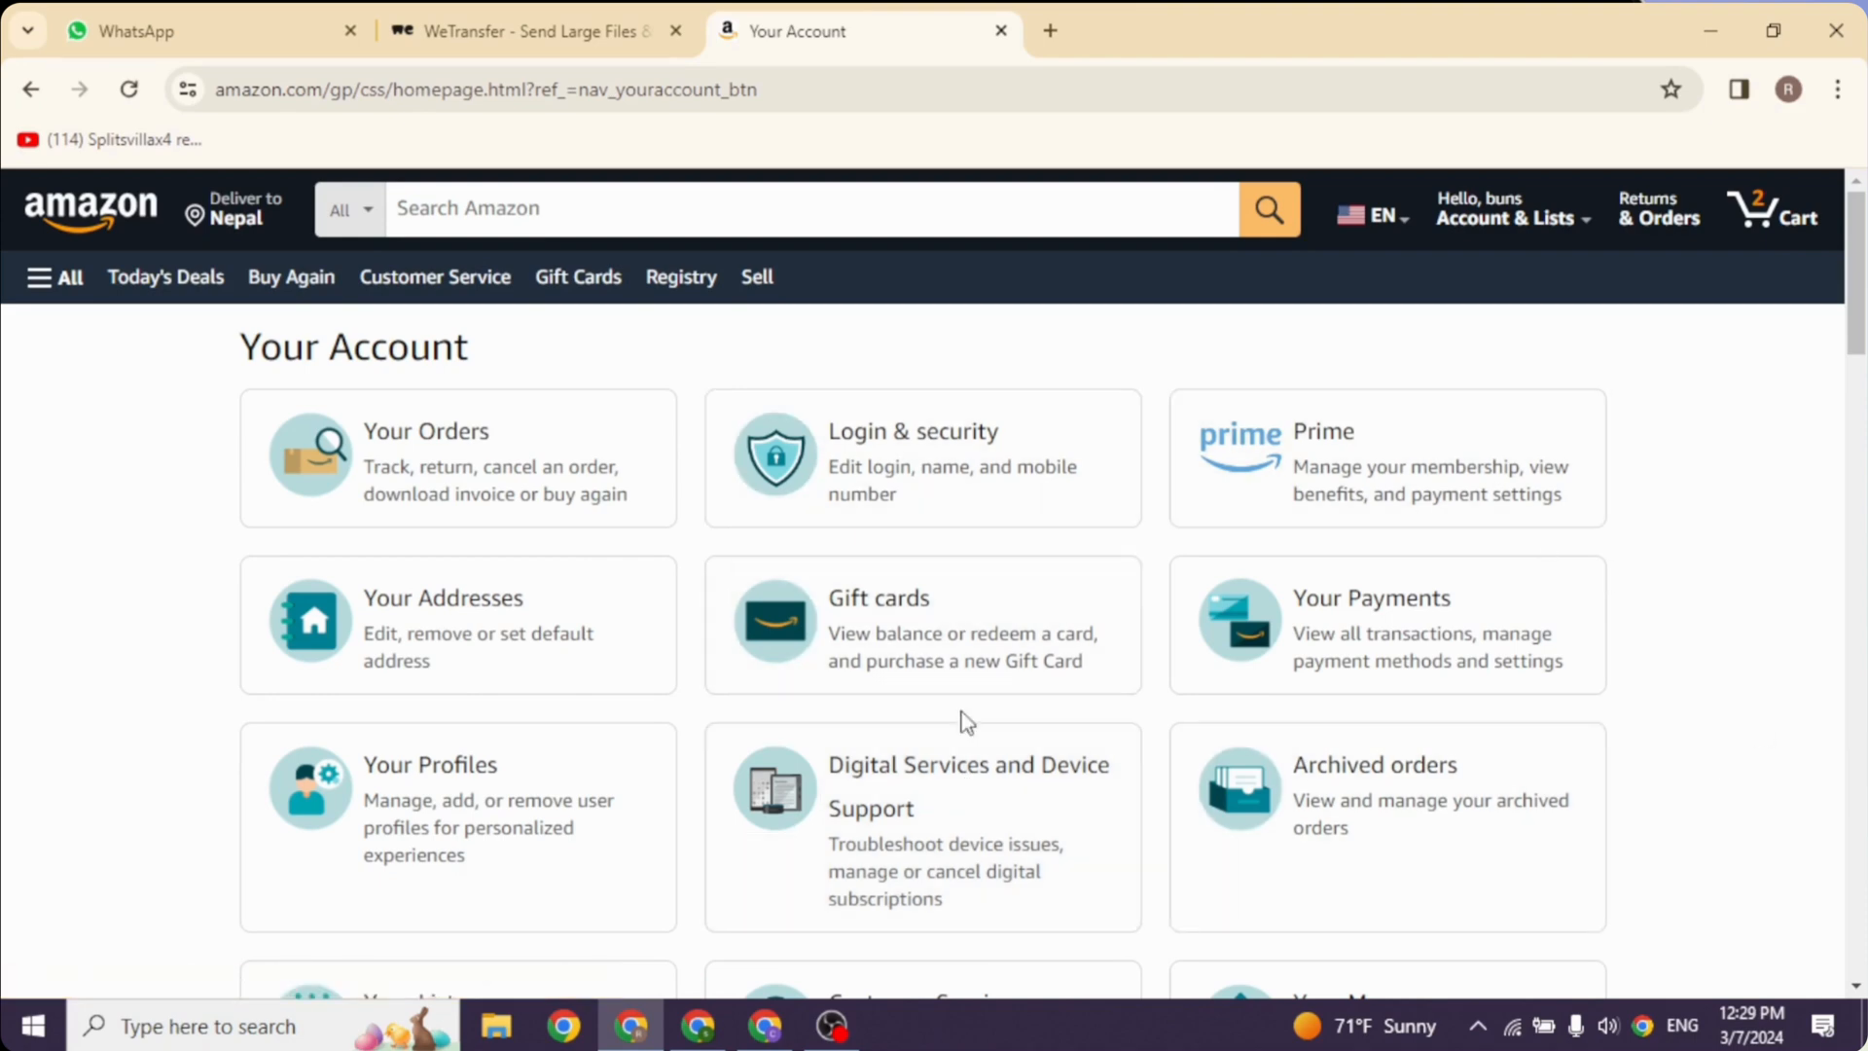
{"action": "mouse_move", "coordinate": [1031, 474]}
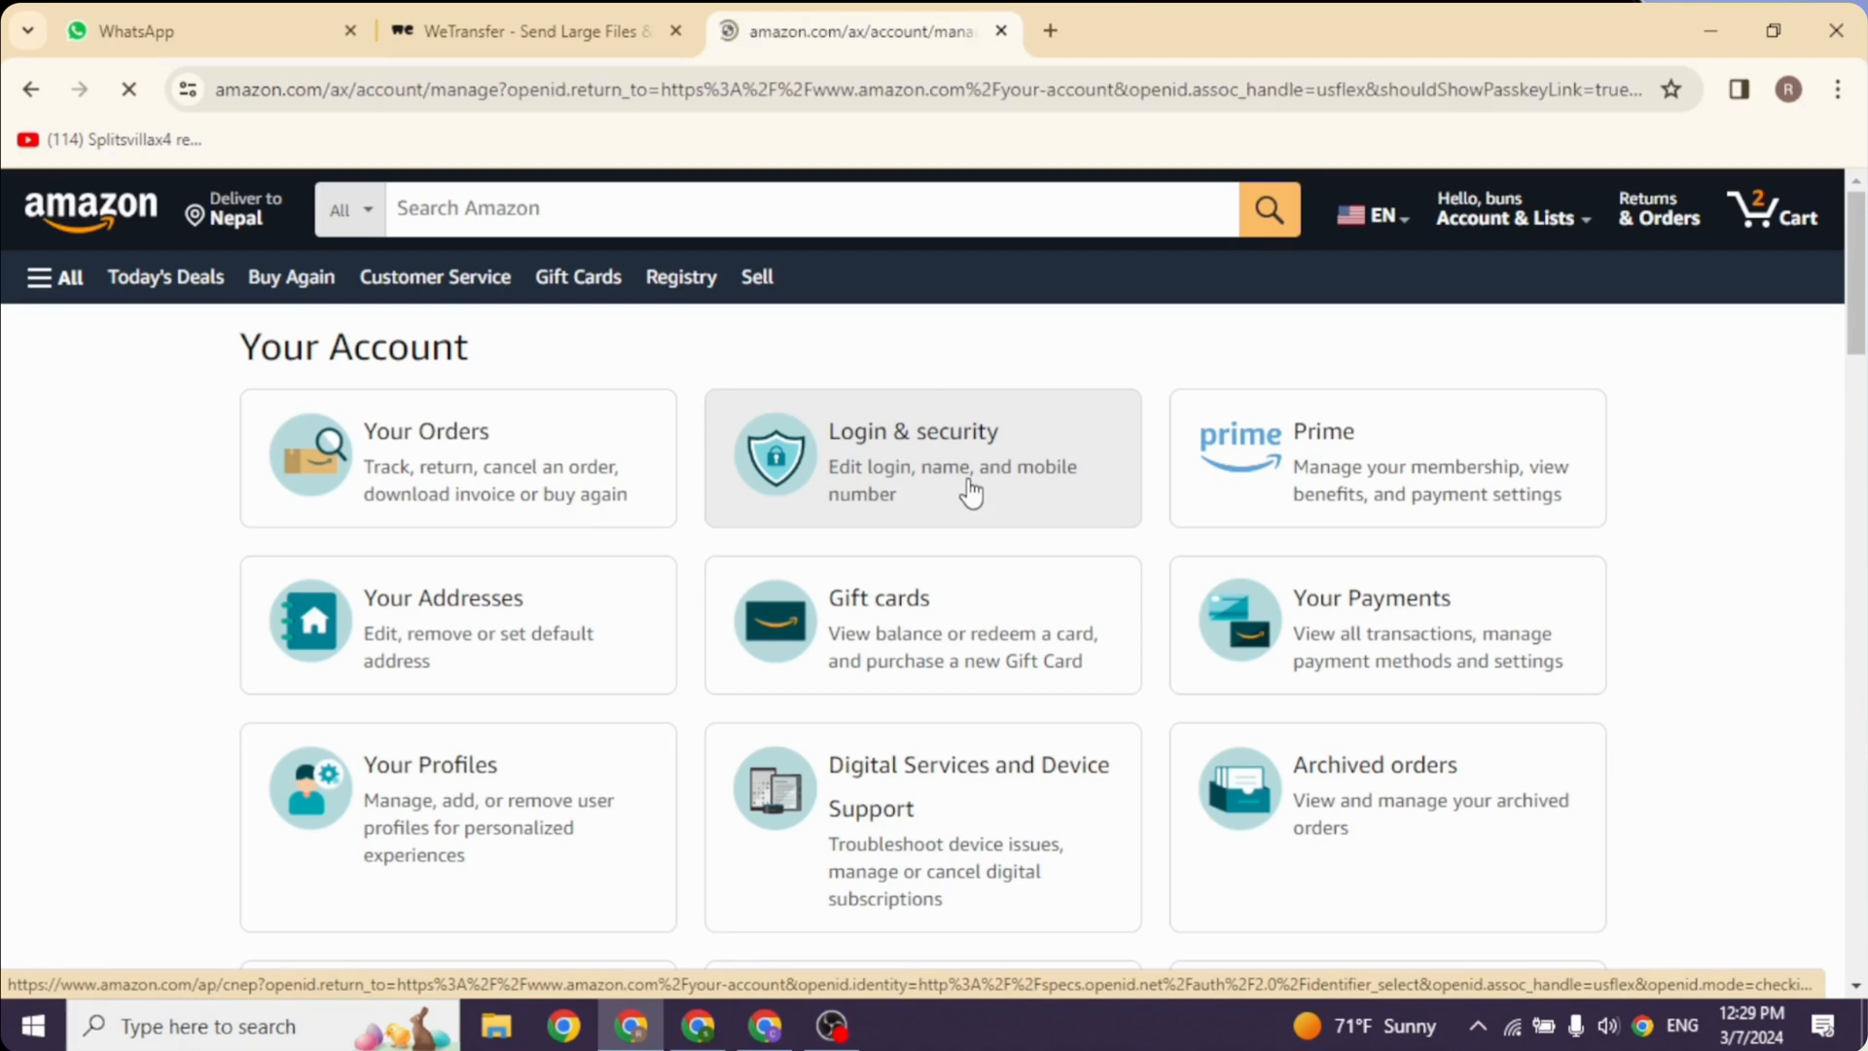
- Go to Login & Security and start editing the account email address
{"action": "left_click", "coordinate": [922, 459]}
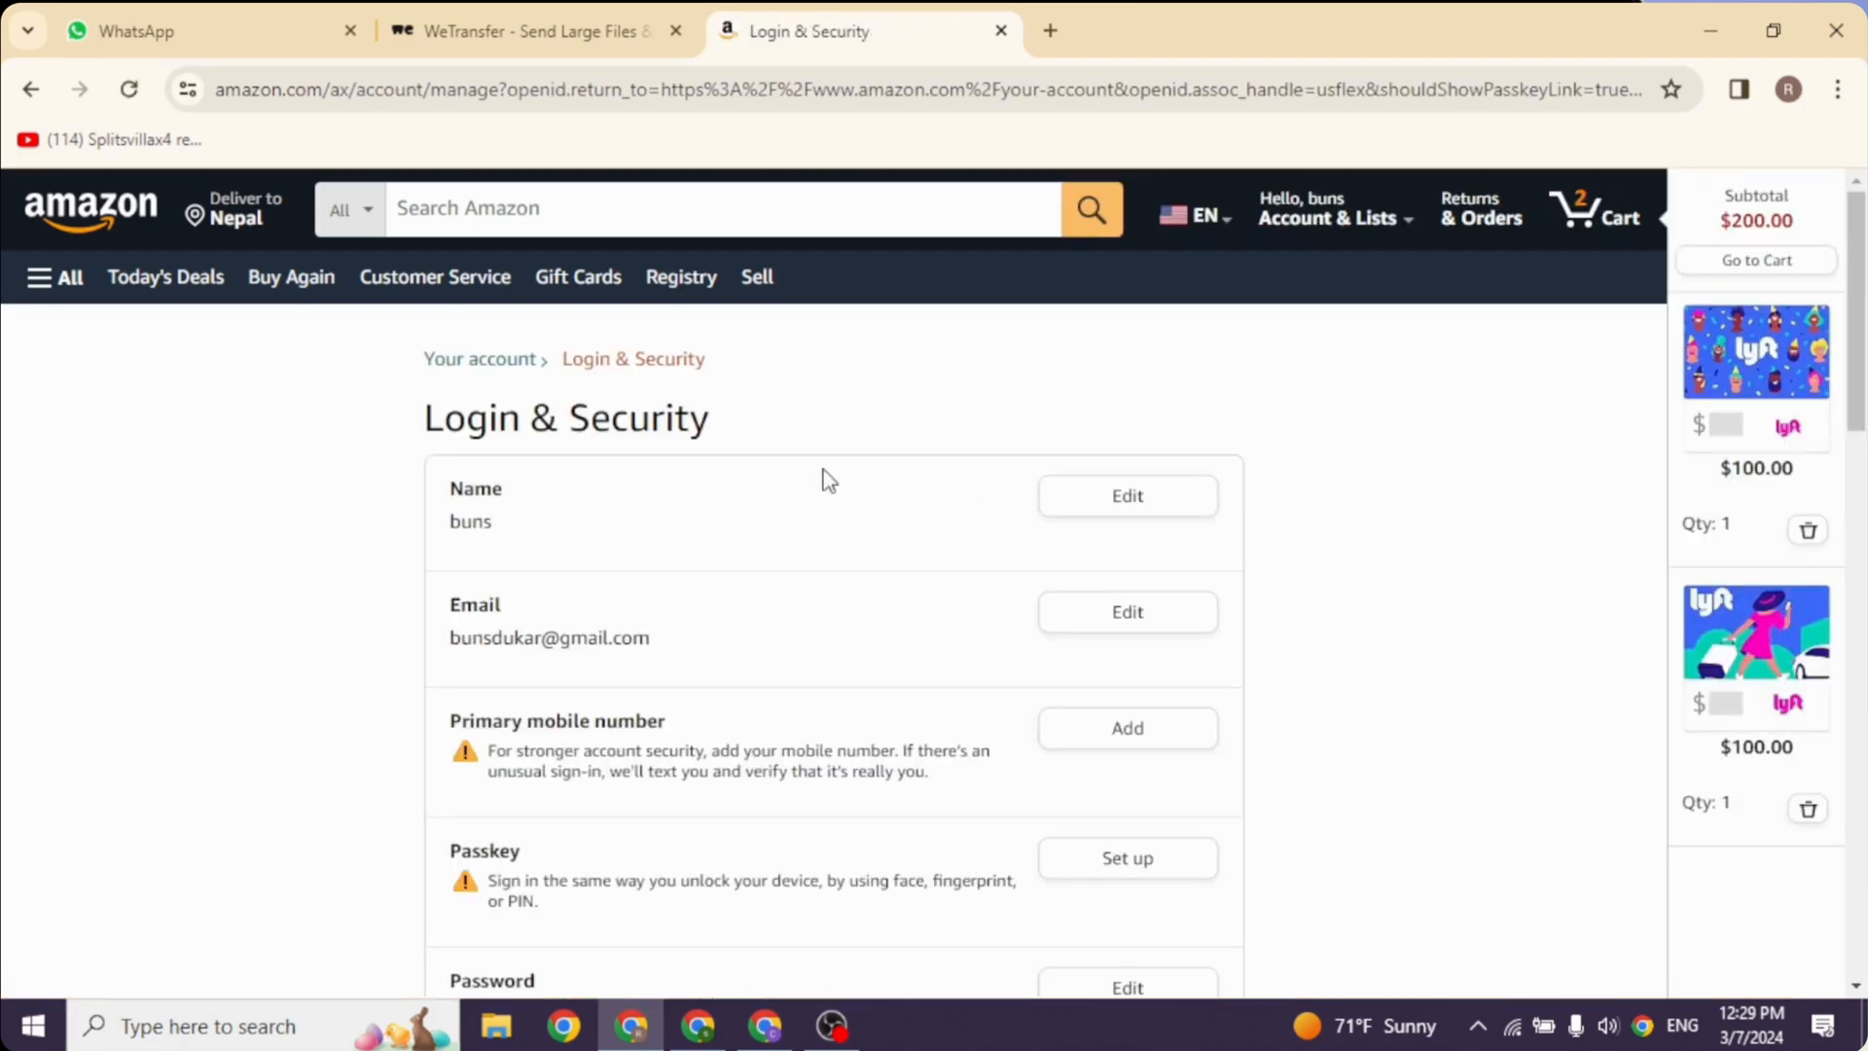
{"action": "mouse_move", "coordinate": [802, 488]}
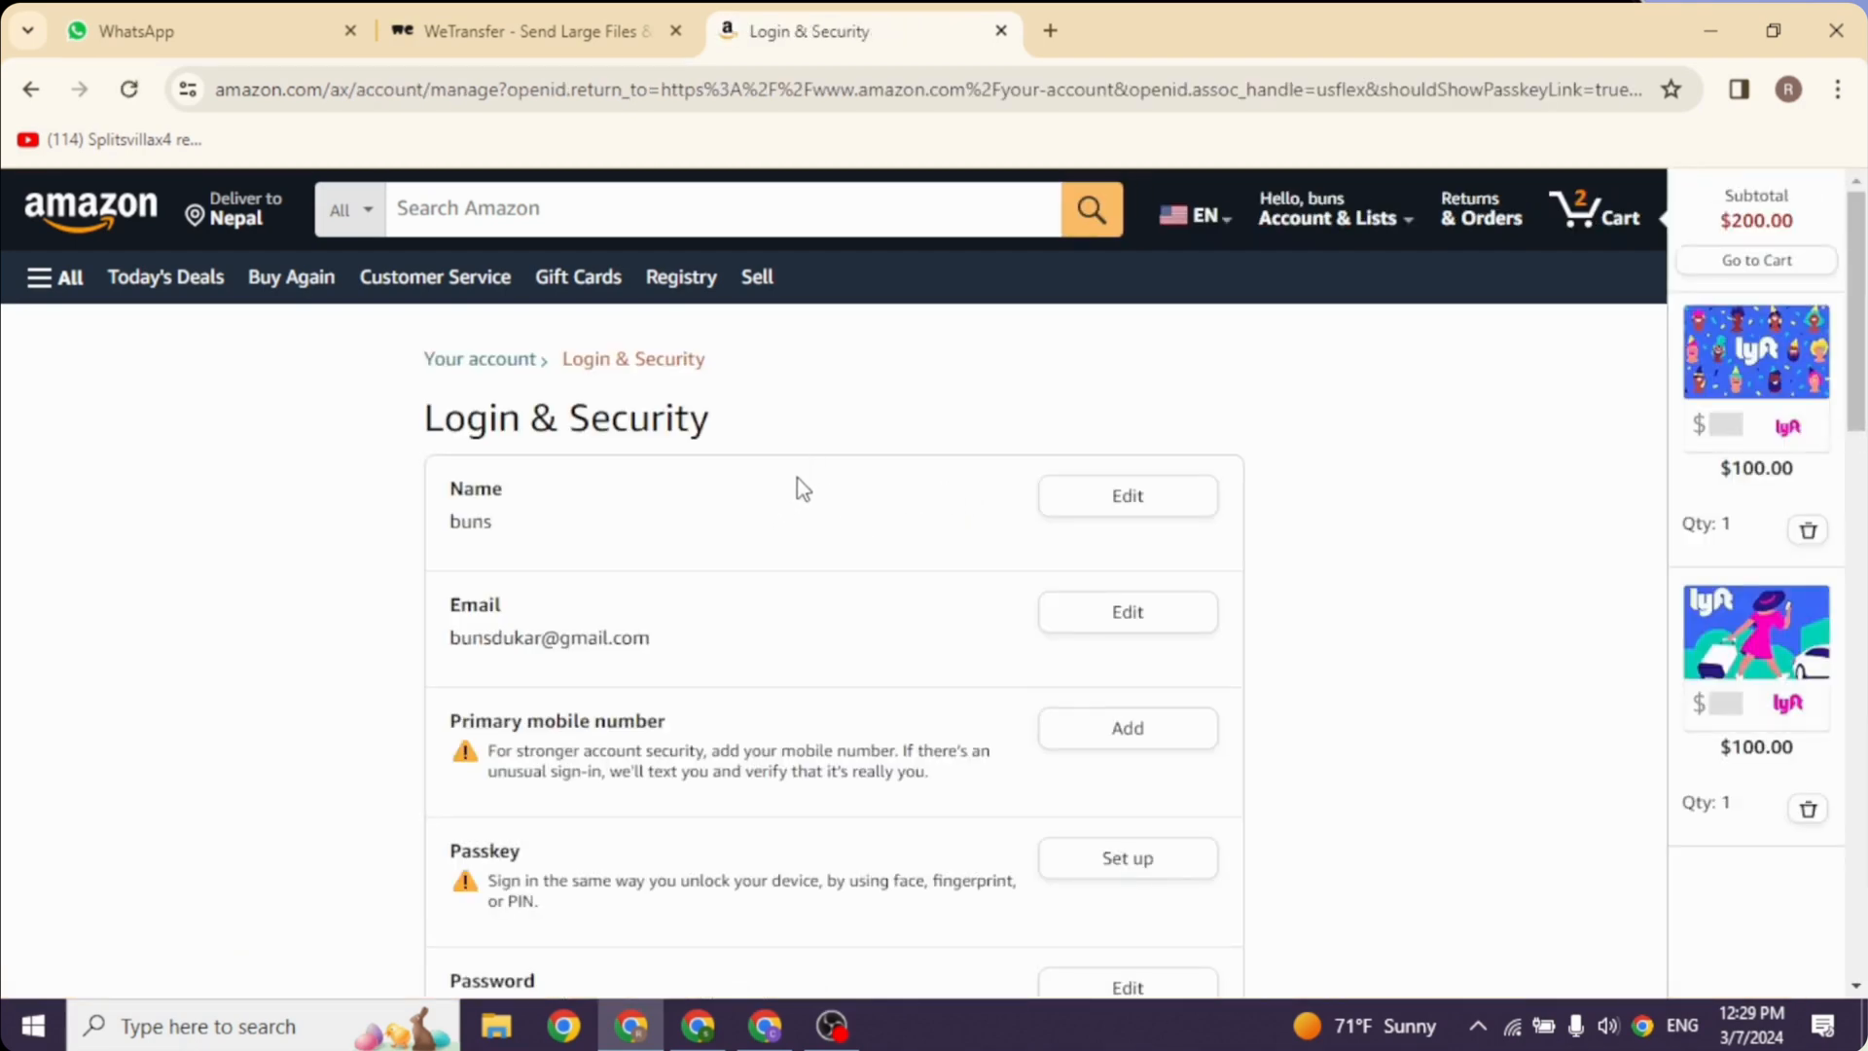
{"action": "scroll", "scroll_direction": "down", "scroll_amount": 3}
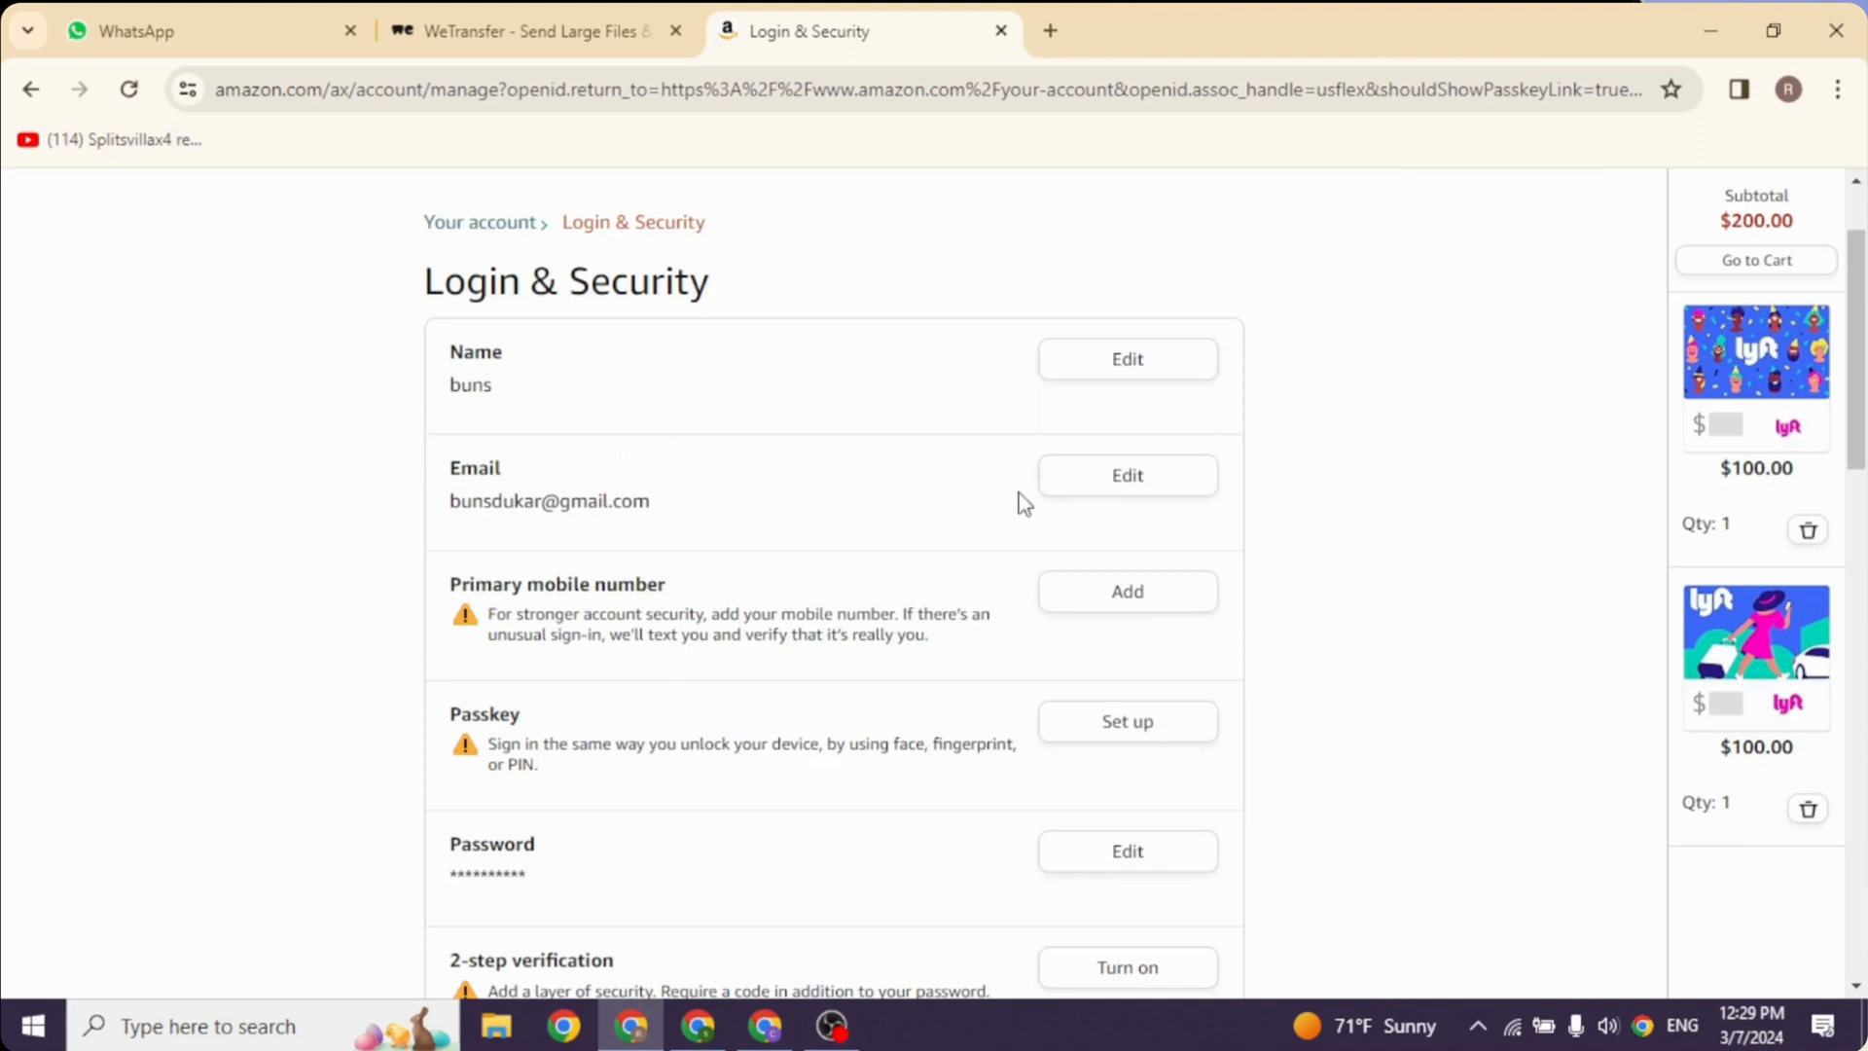
{"action": "mouse_move", "coordinate": [1107, 505]}
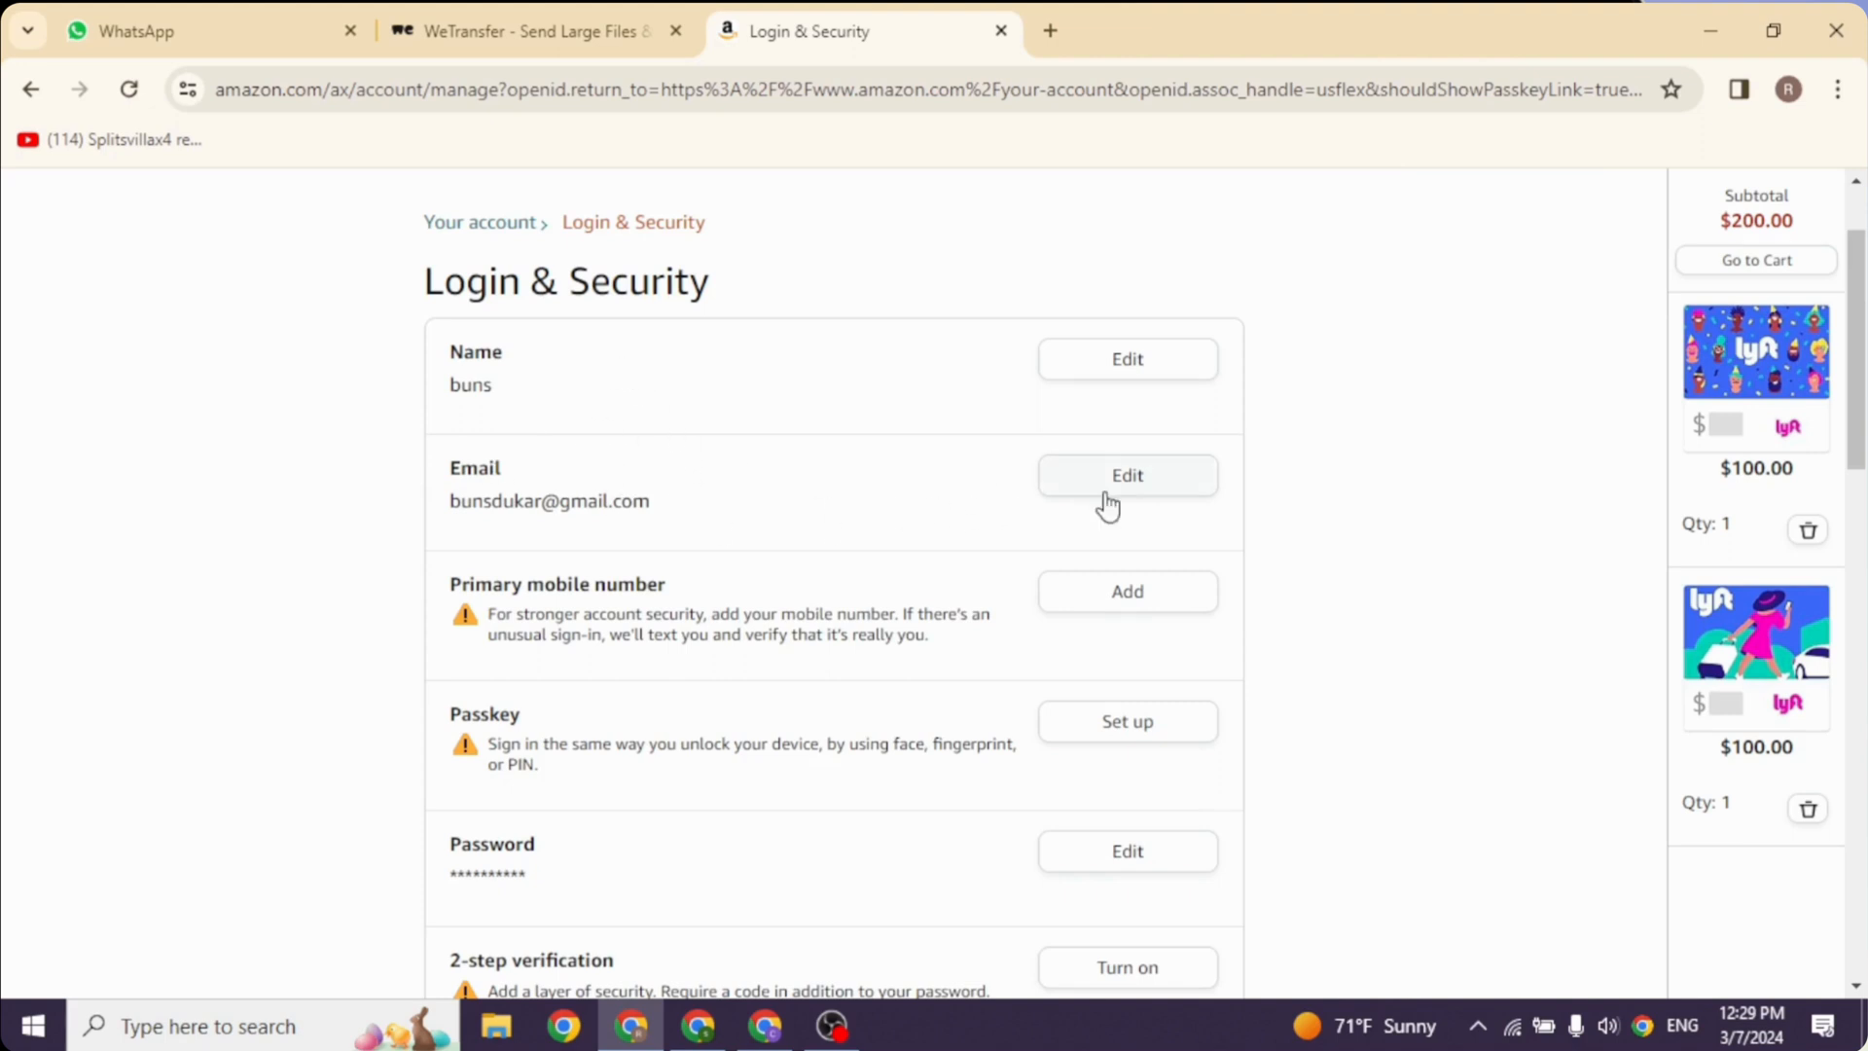
{"action": "left_click", "coordinate": [1127, 475]}
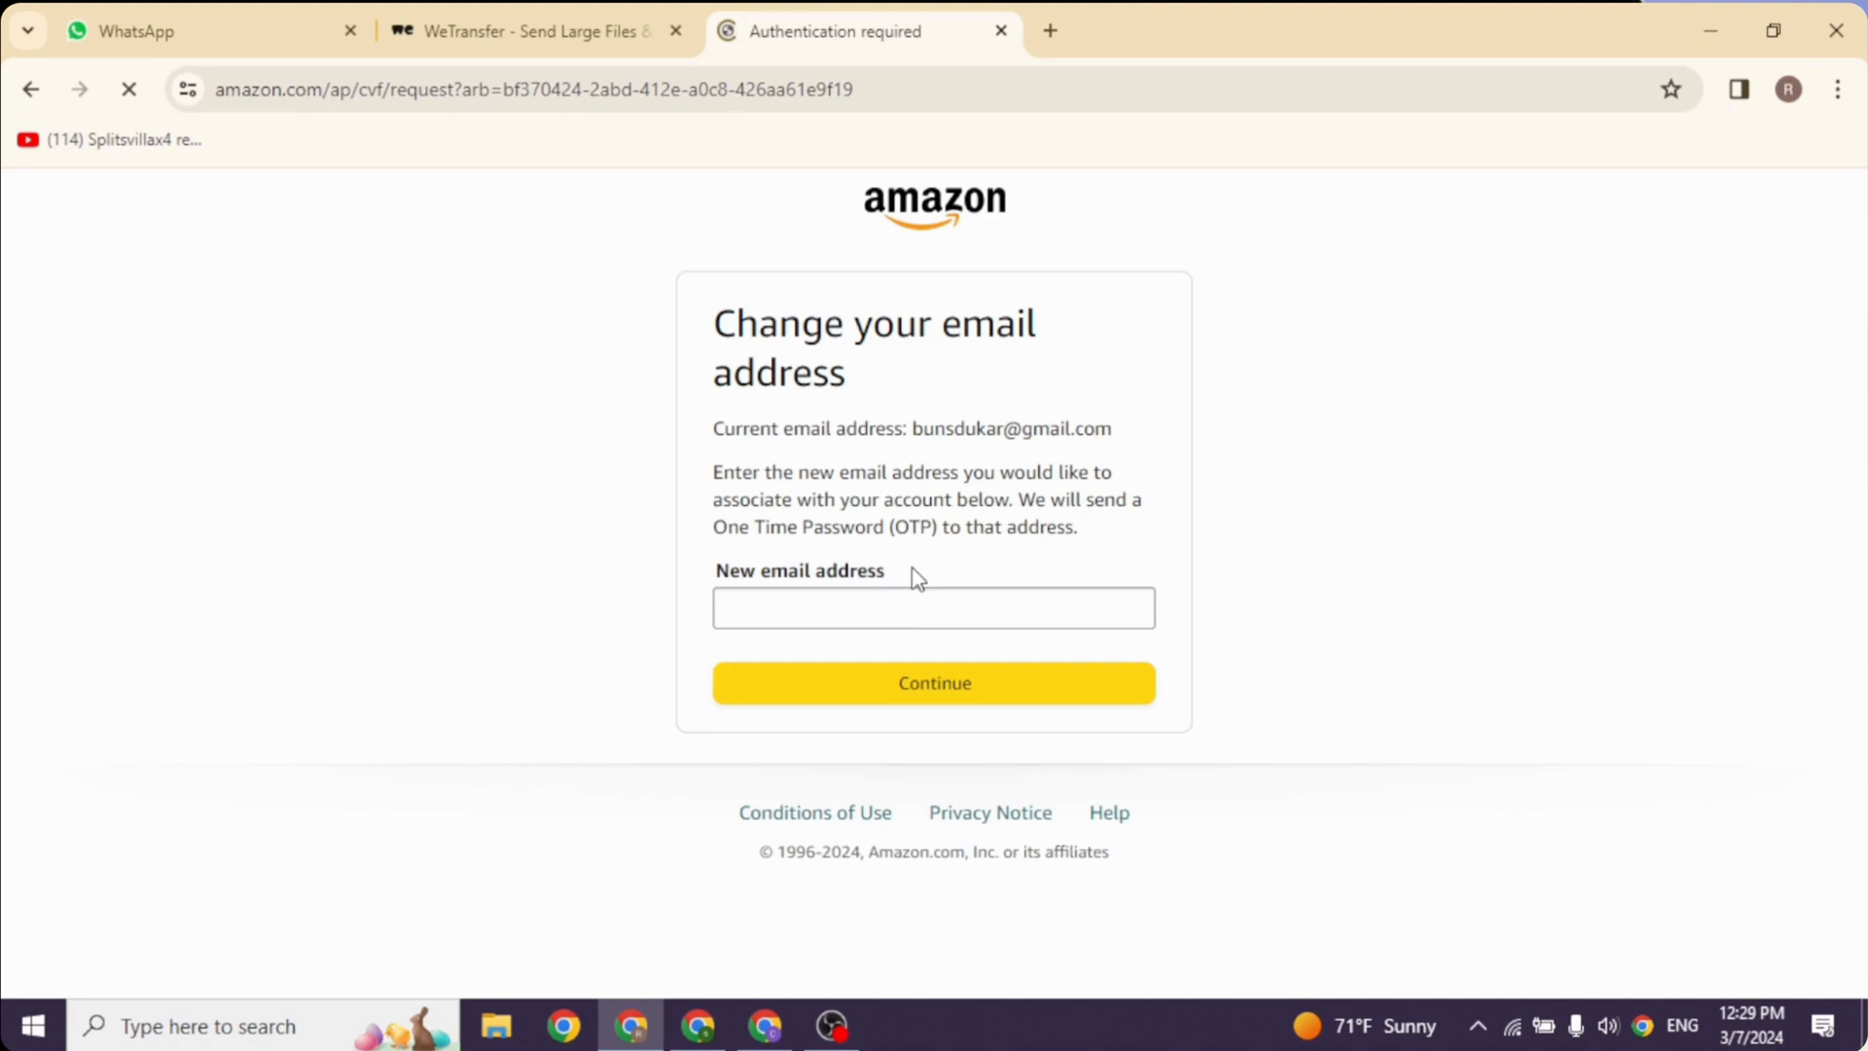
{"action": "left_click", "coordinate": [932, 607]}
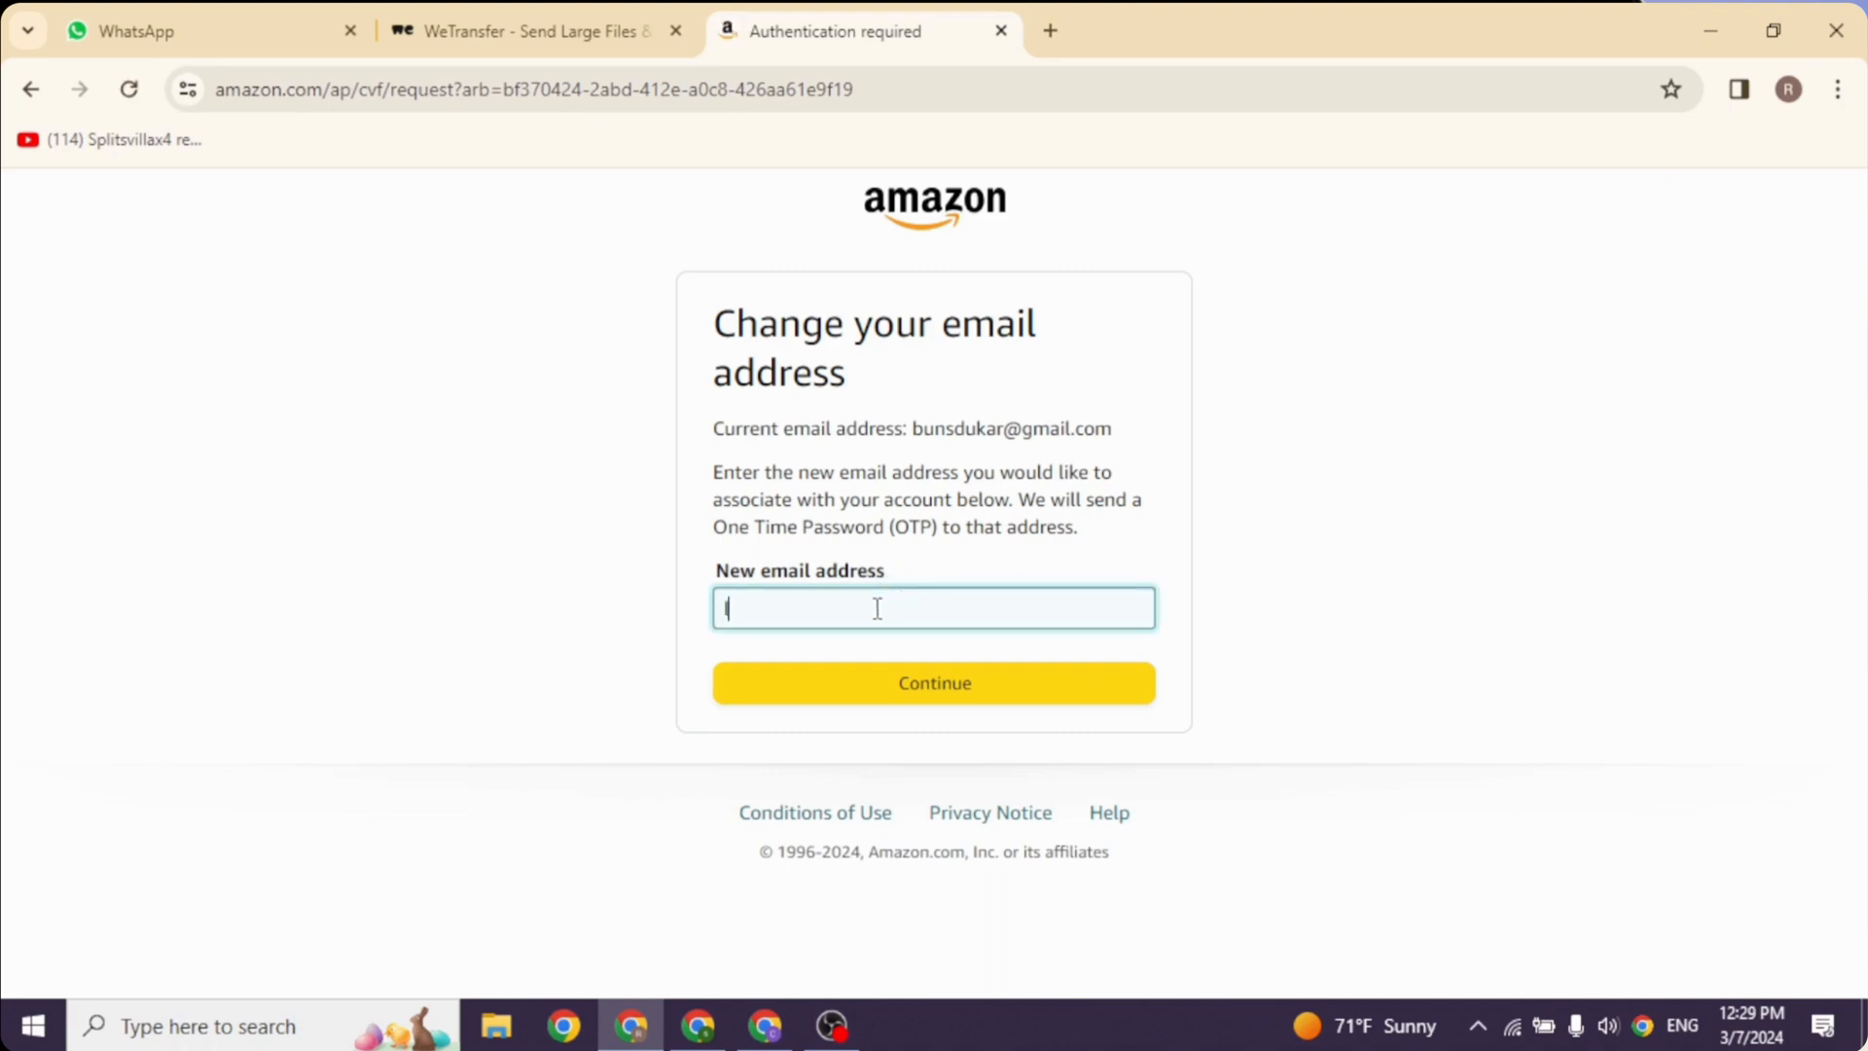
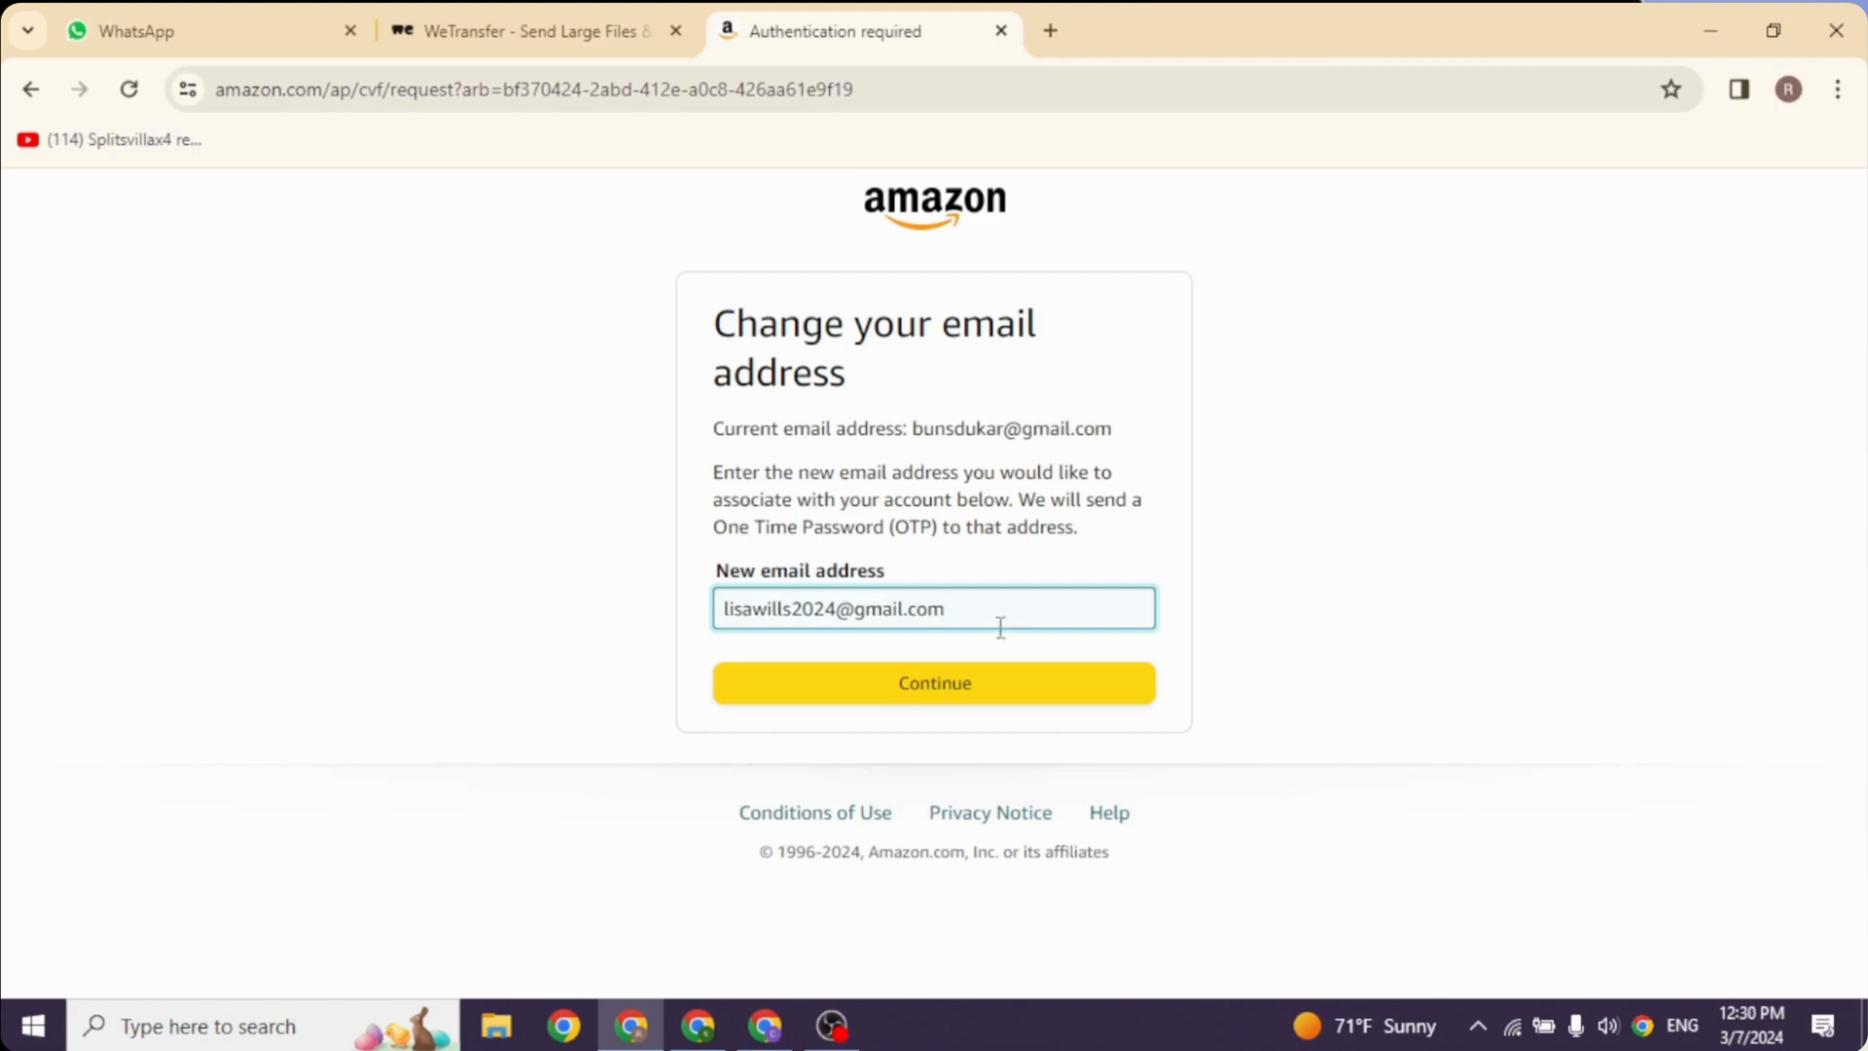
{"action": "mouse_move", "coordinate": [905, 697]}
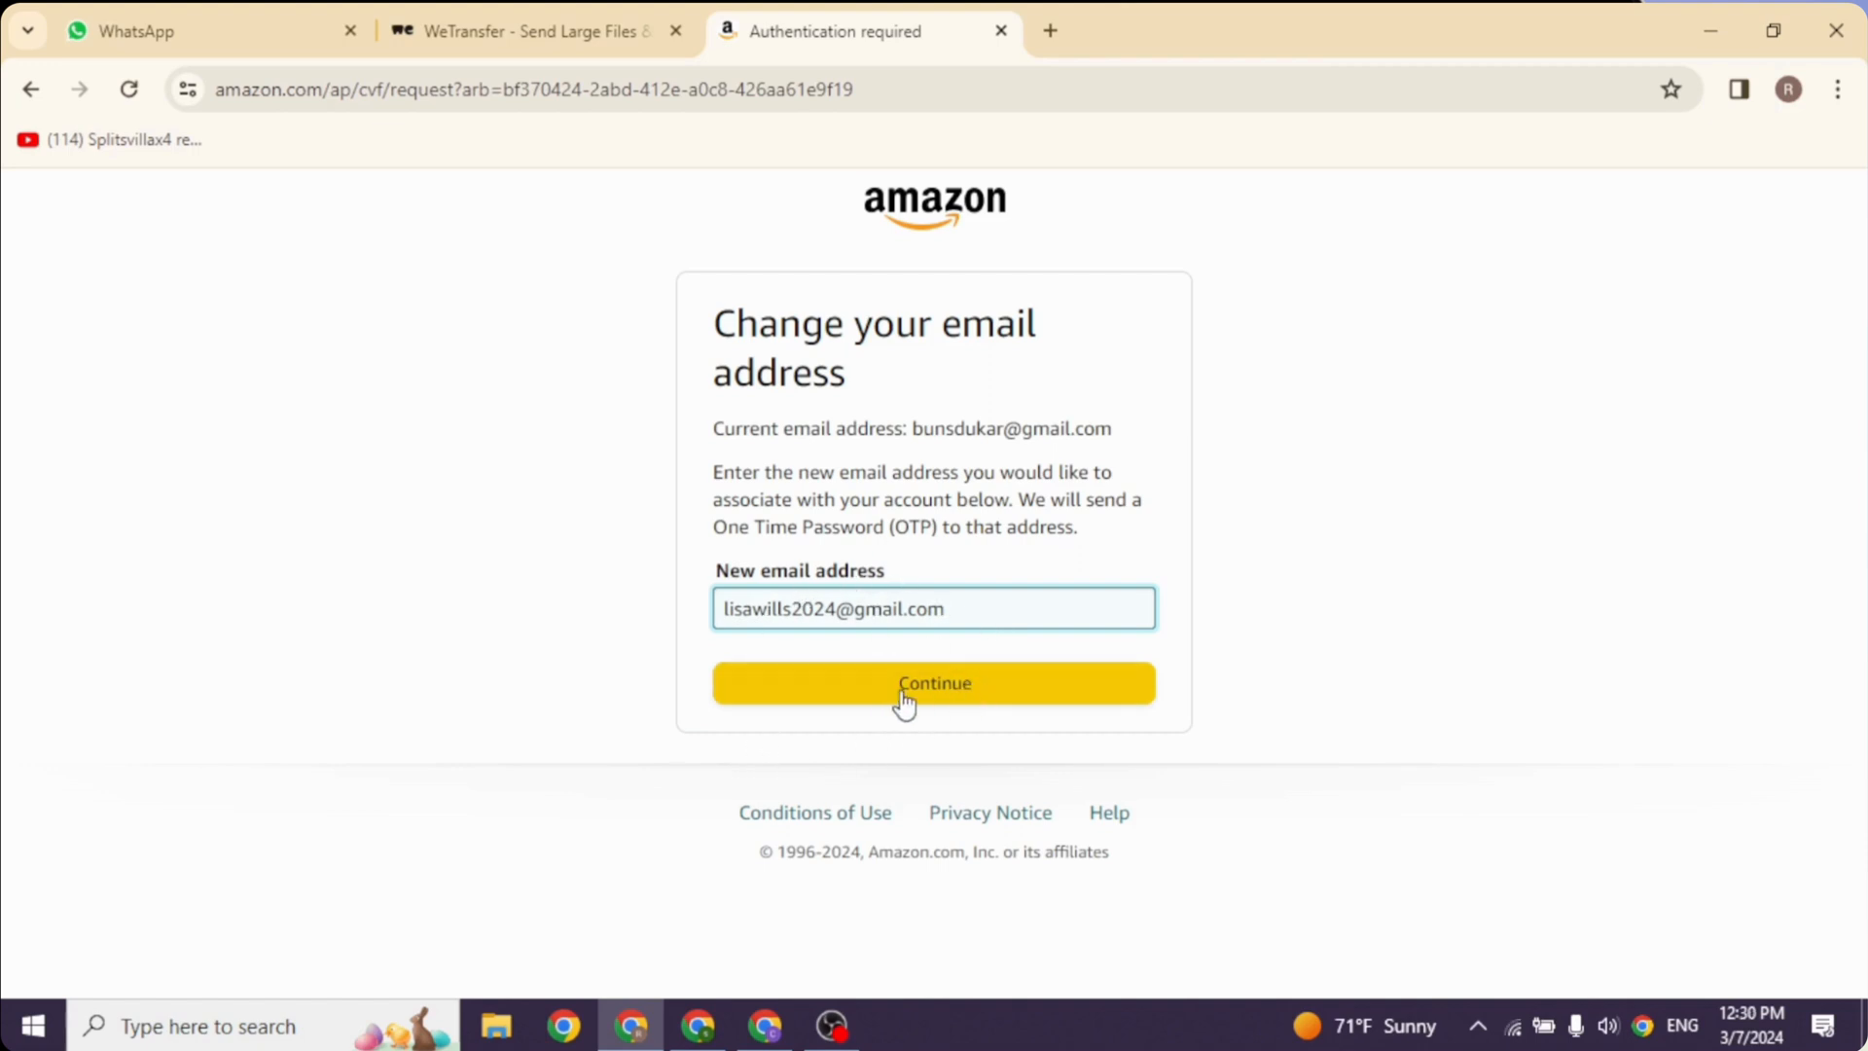
{"action": "left_click", "coordinate": [934, 683]}
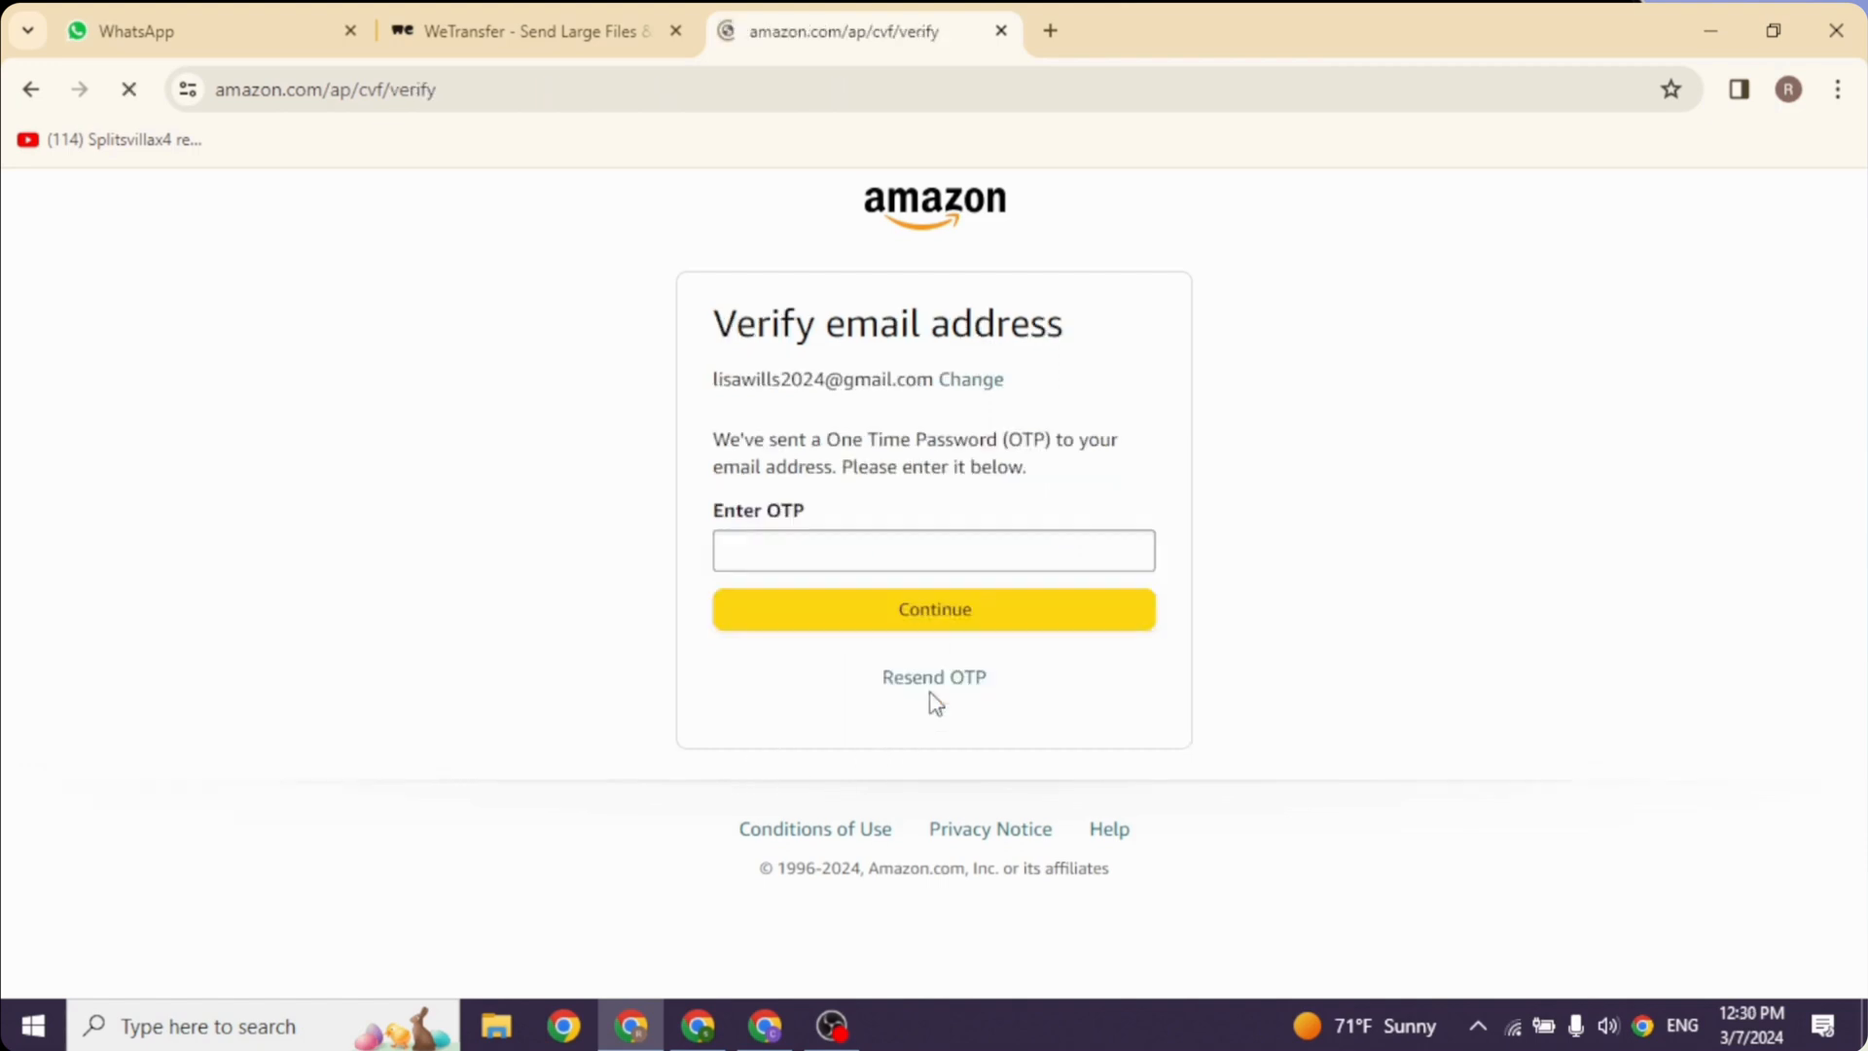
{"action": "left_click", "coordinate": [932, 551]}
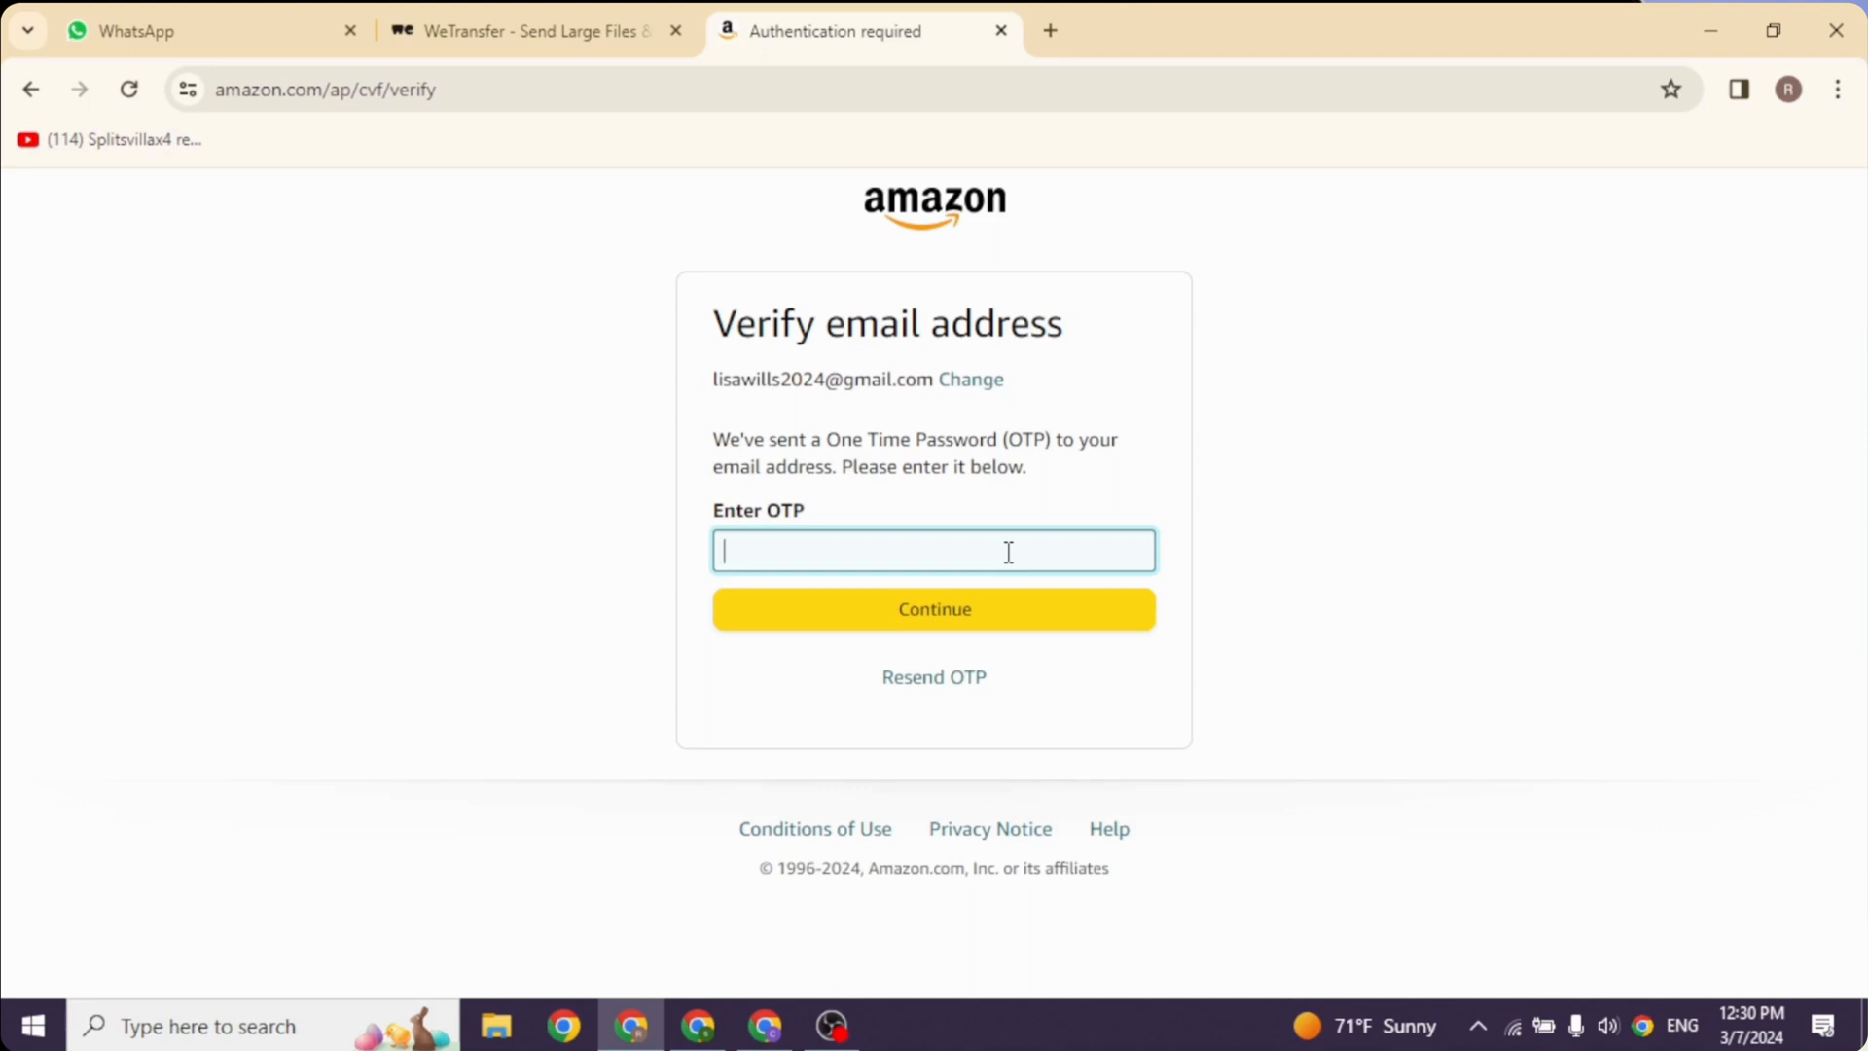
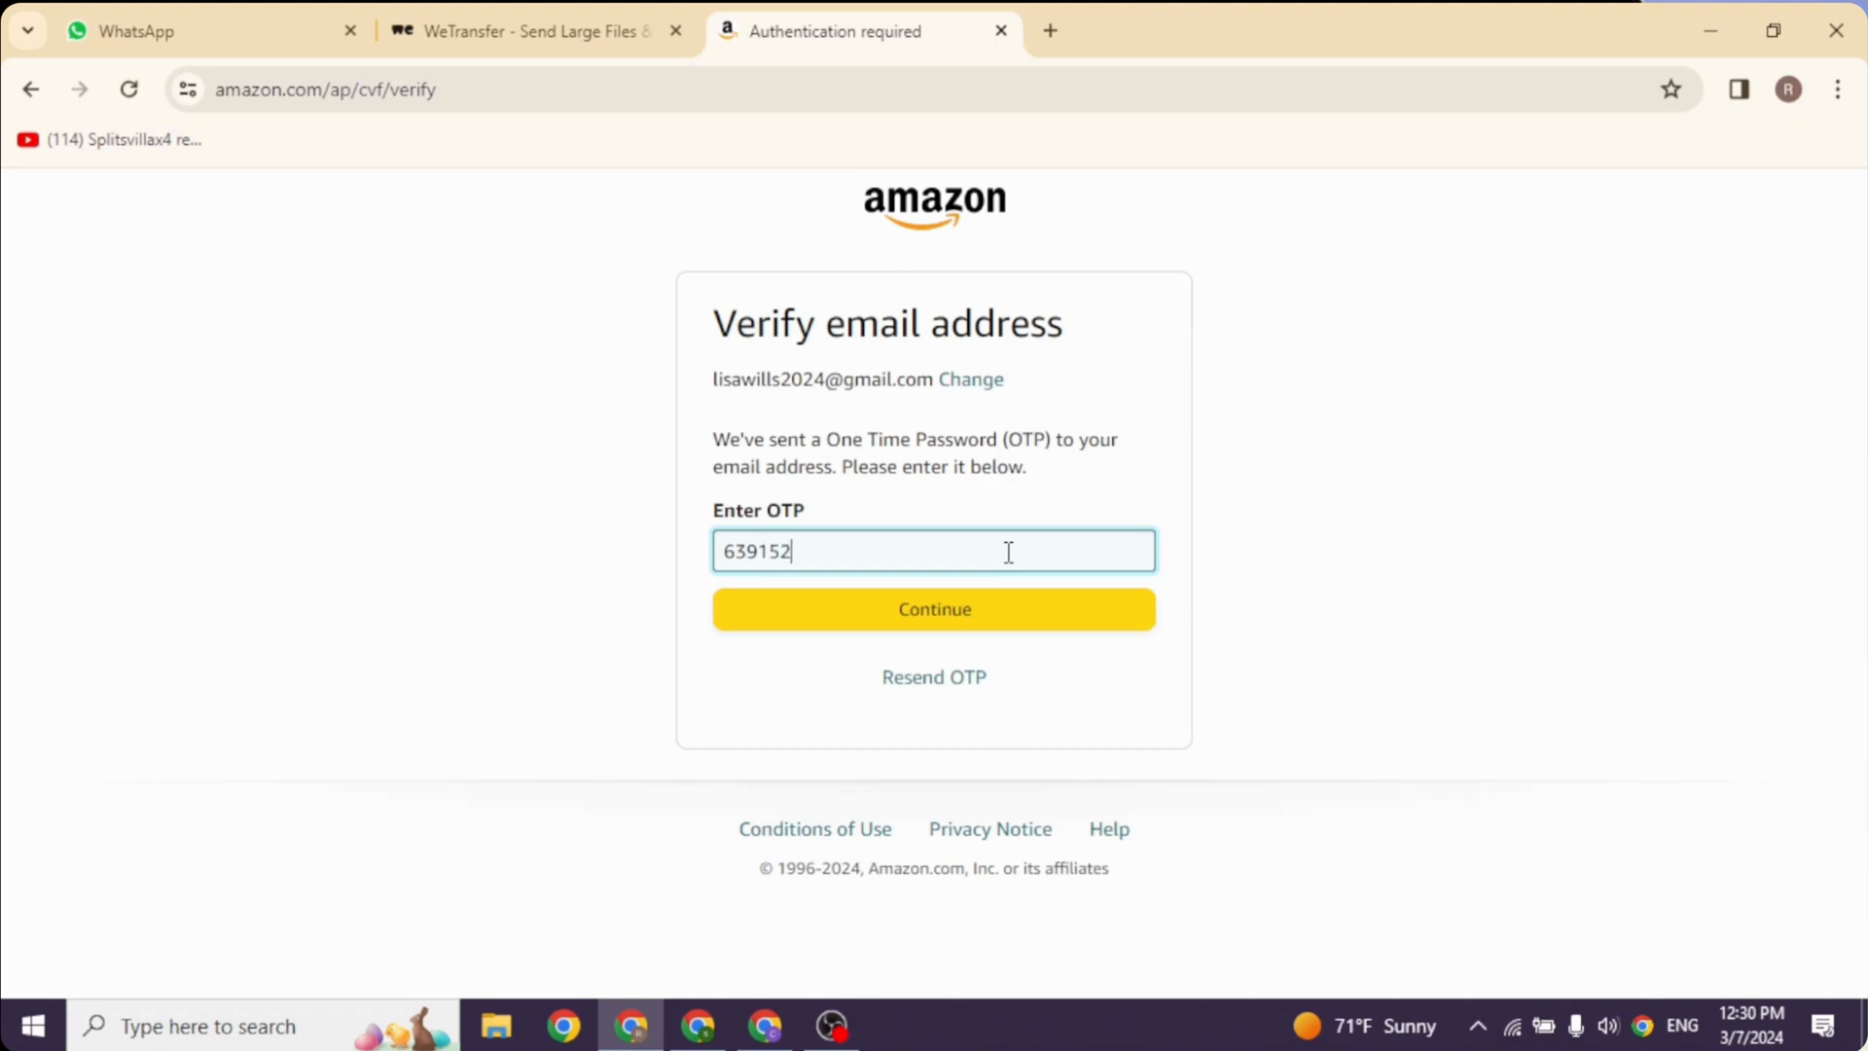
{"action": "left_click", "coordinate": [932, 609]}
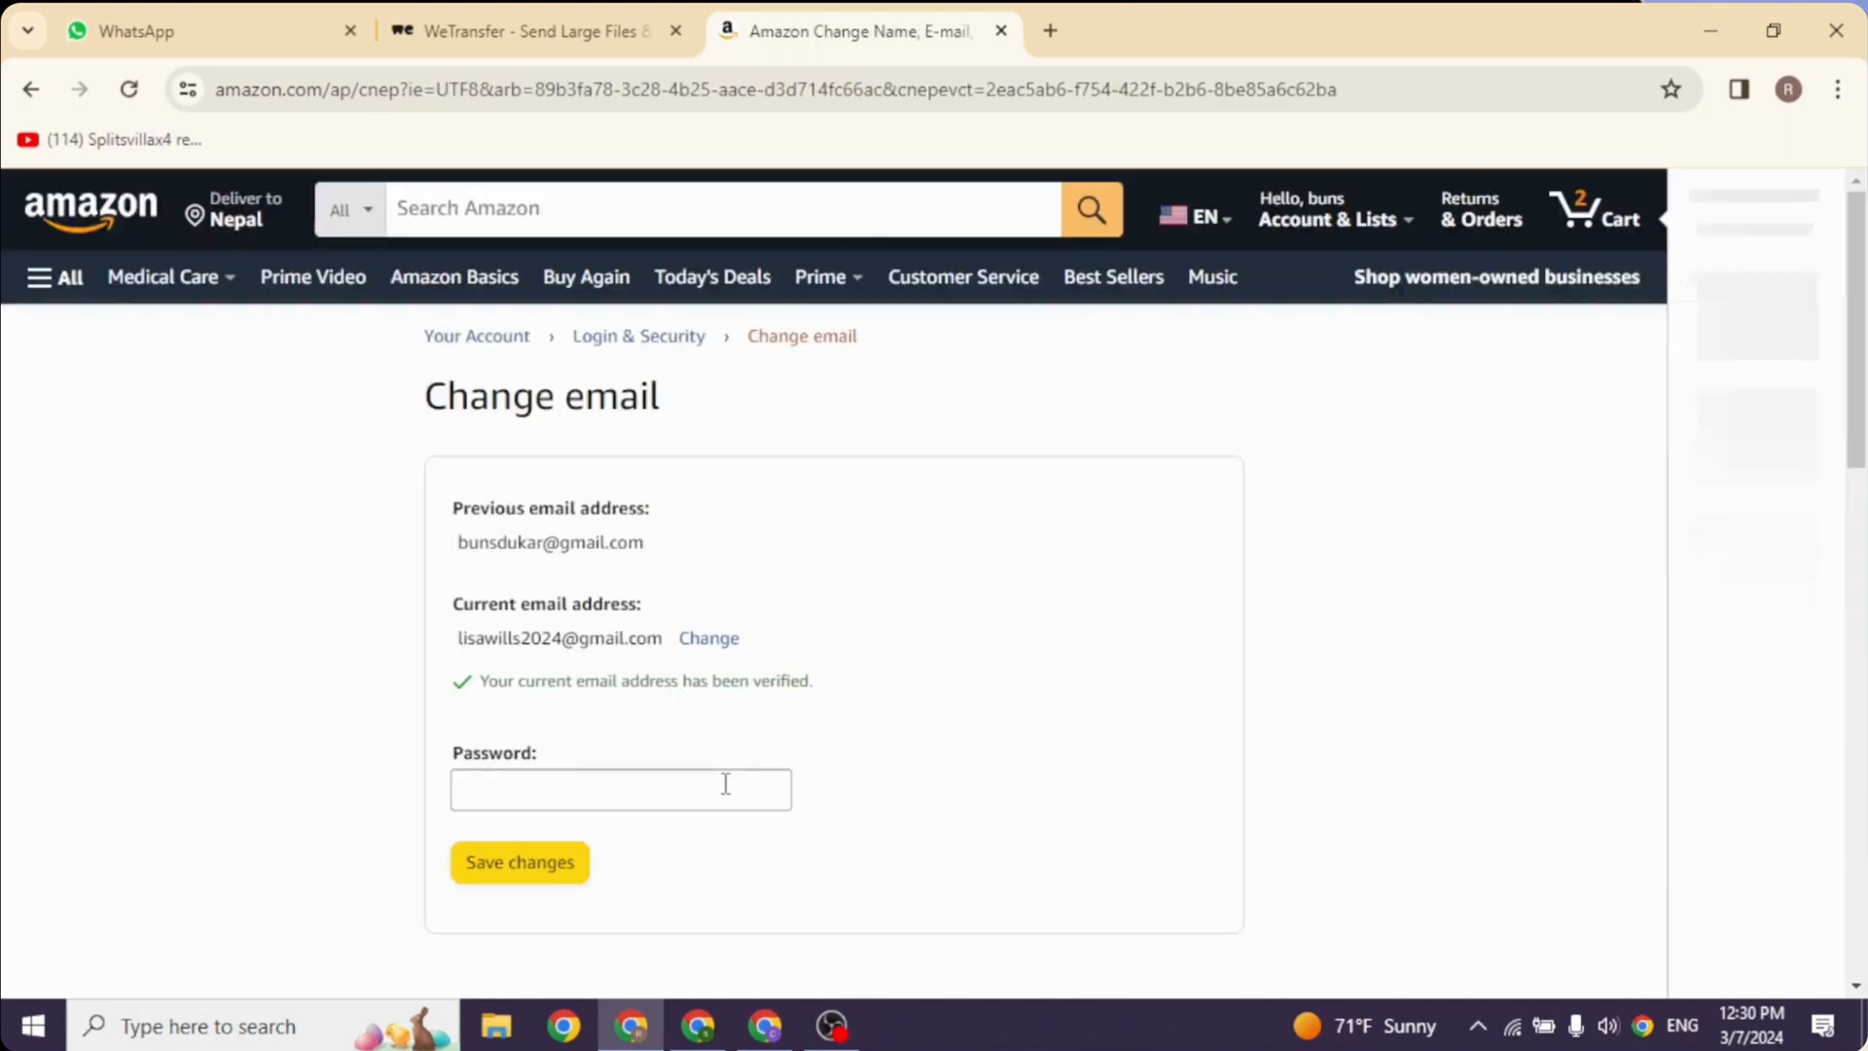
- Enter the account password and save the email change
{"action": "type", "text": "•"}
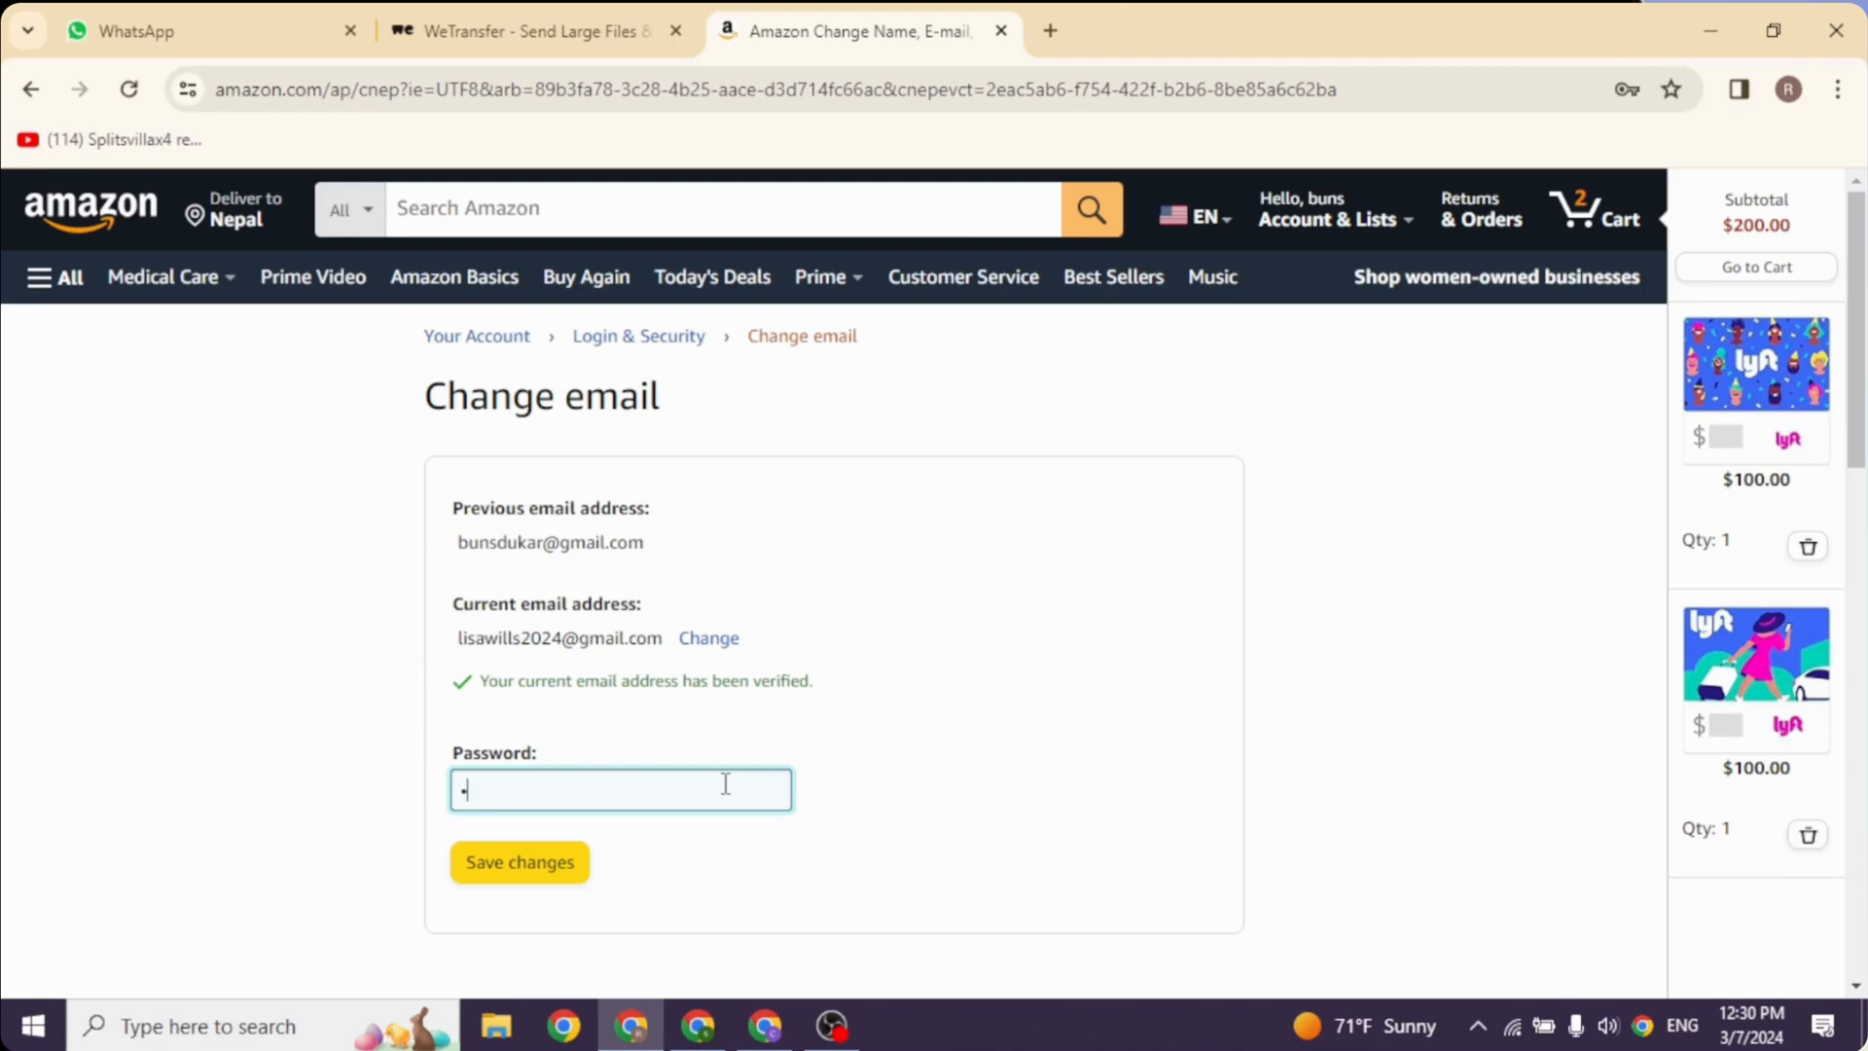
{"action": "type", "text": "password"}
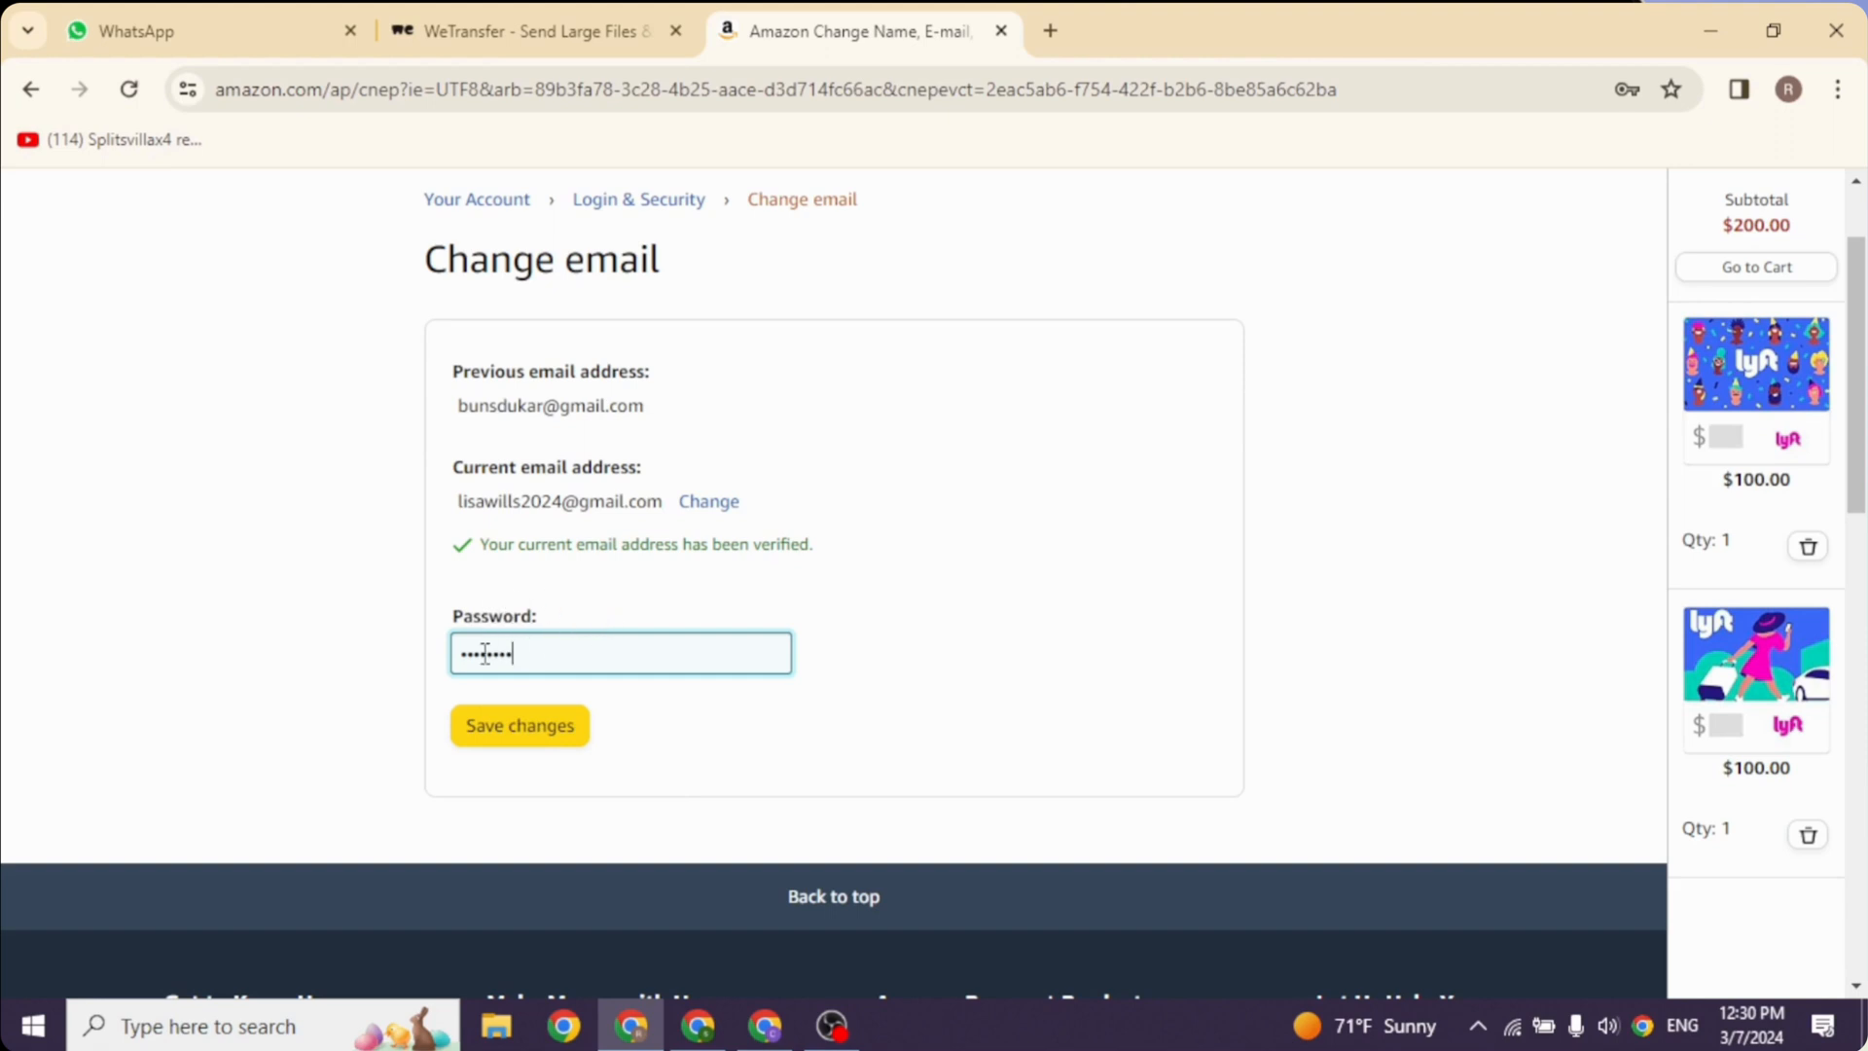
{"action": "left_click", "coordinate": [517, 724]}
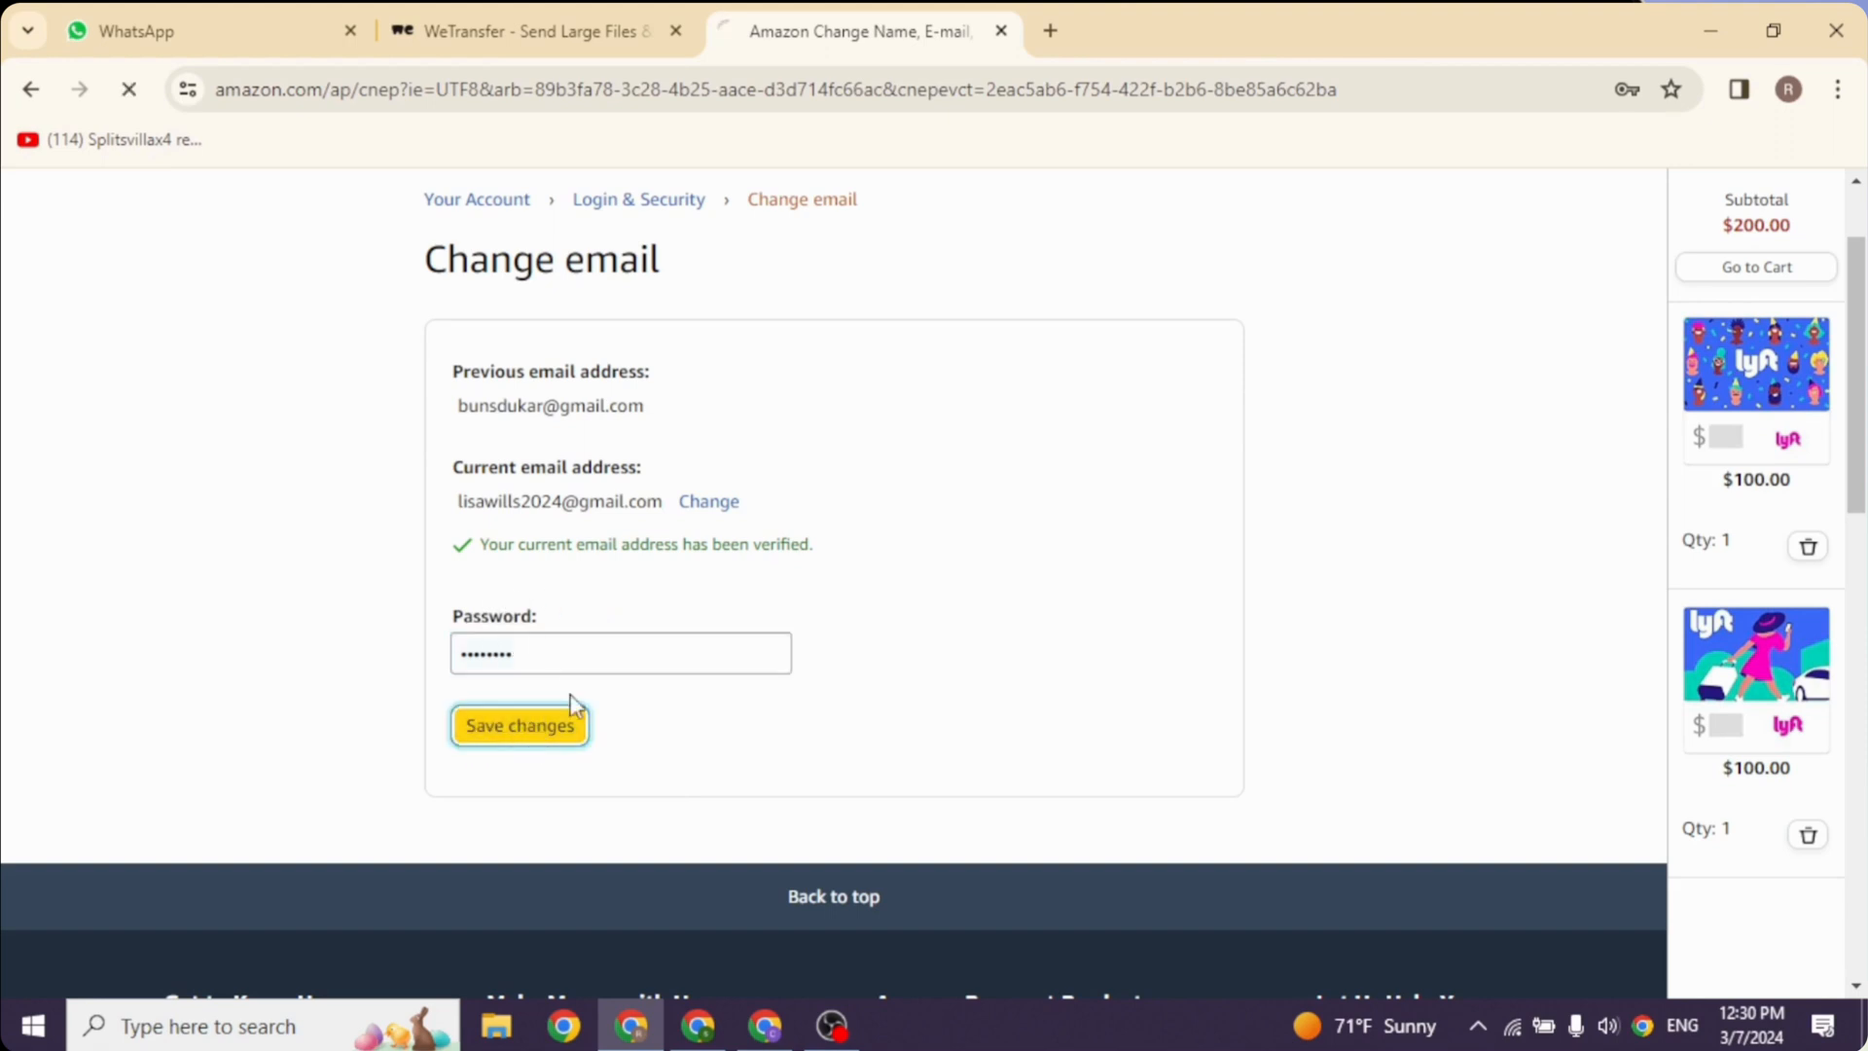
- Confirm the Login & Security page lists the new address as the account email
{"action": "left_click", "coordinate": [519, 726]}
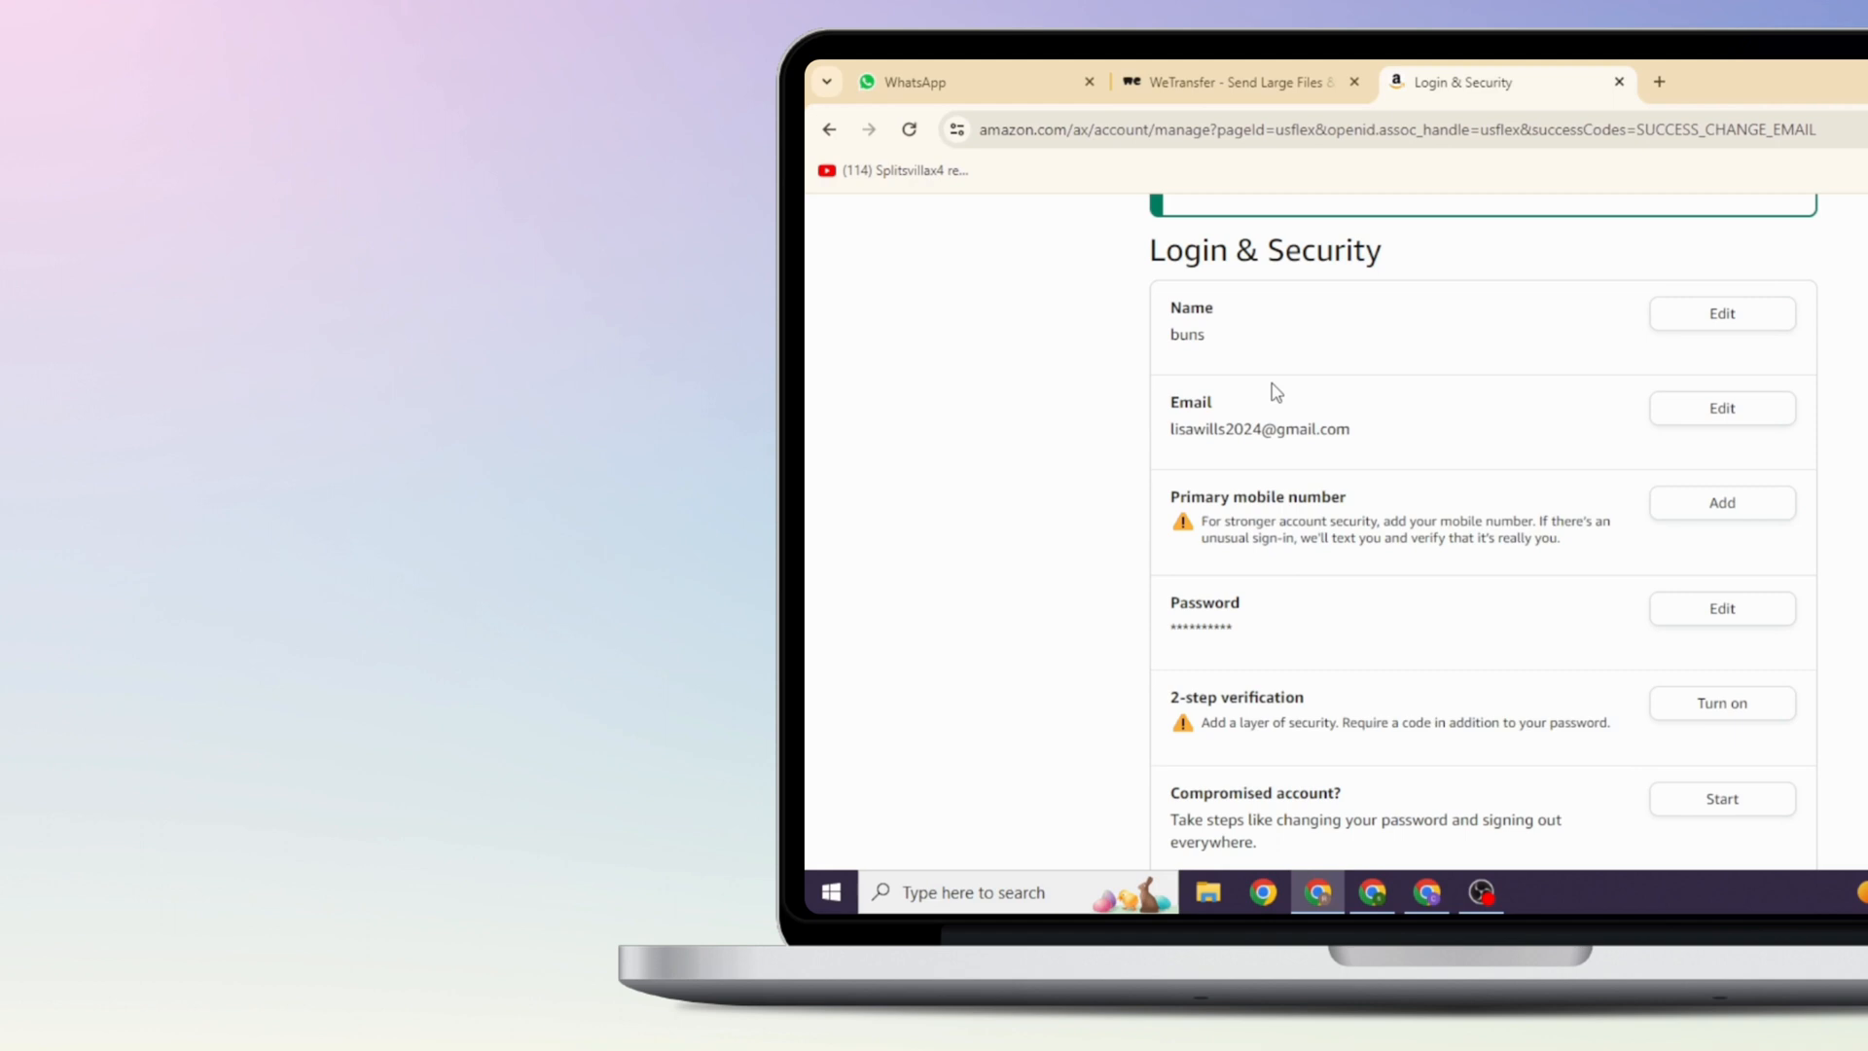
{"action": "mouse_move", "coordinate": [1286, 432]}
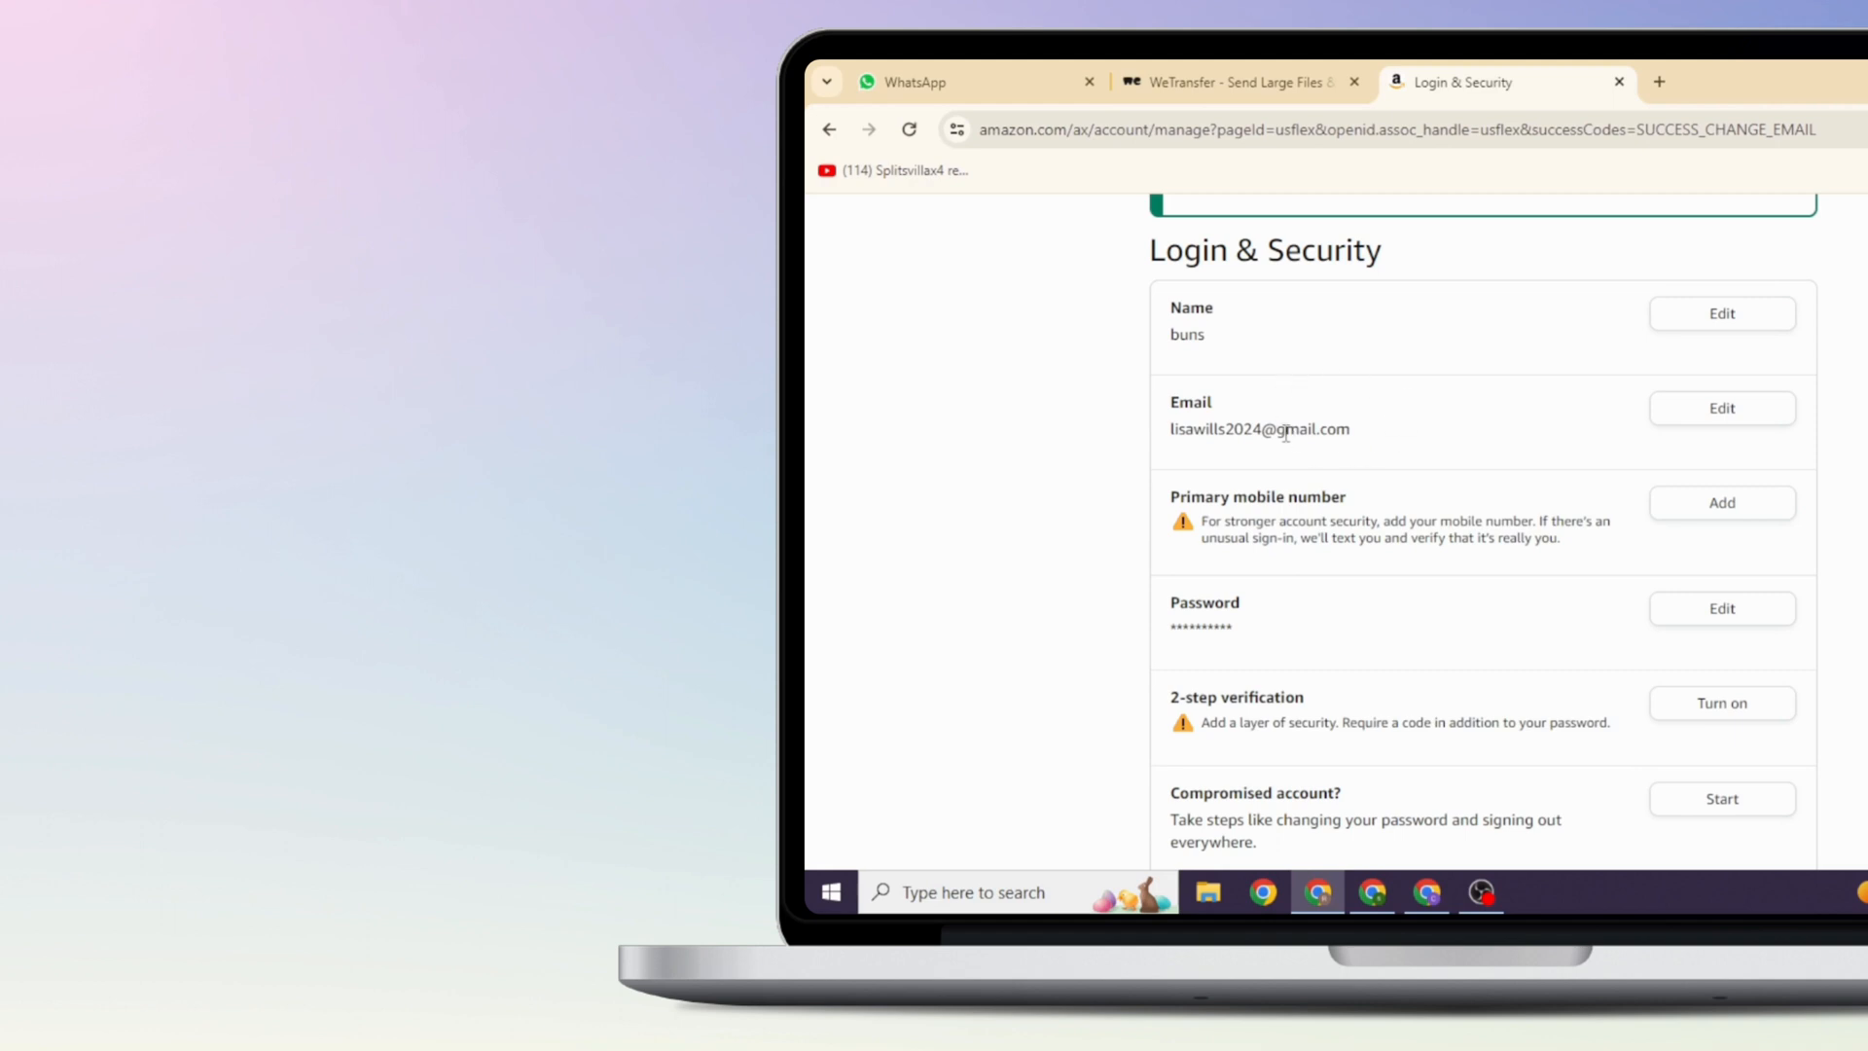